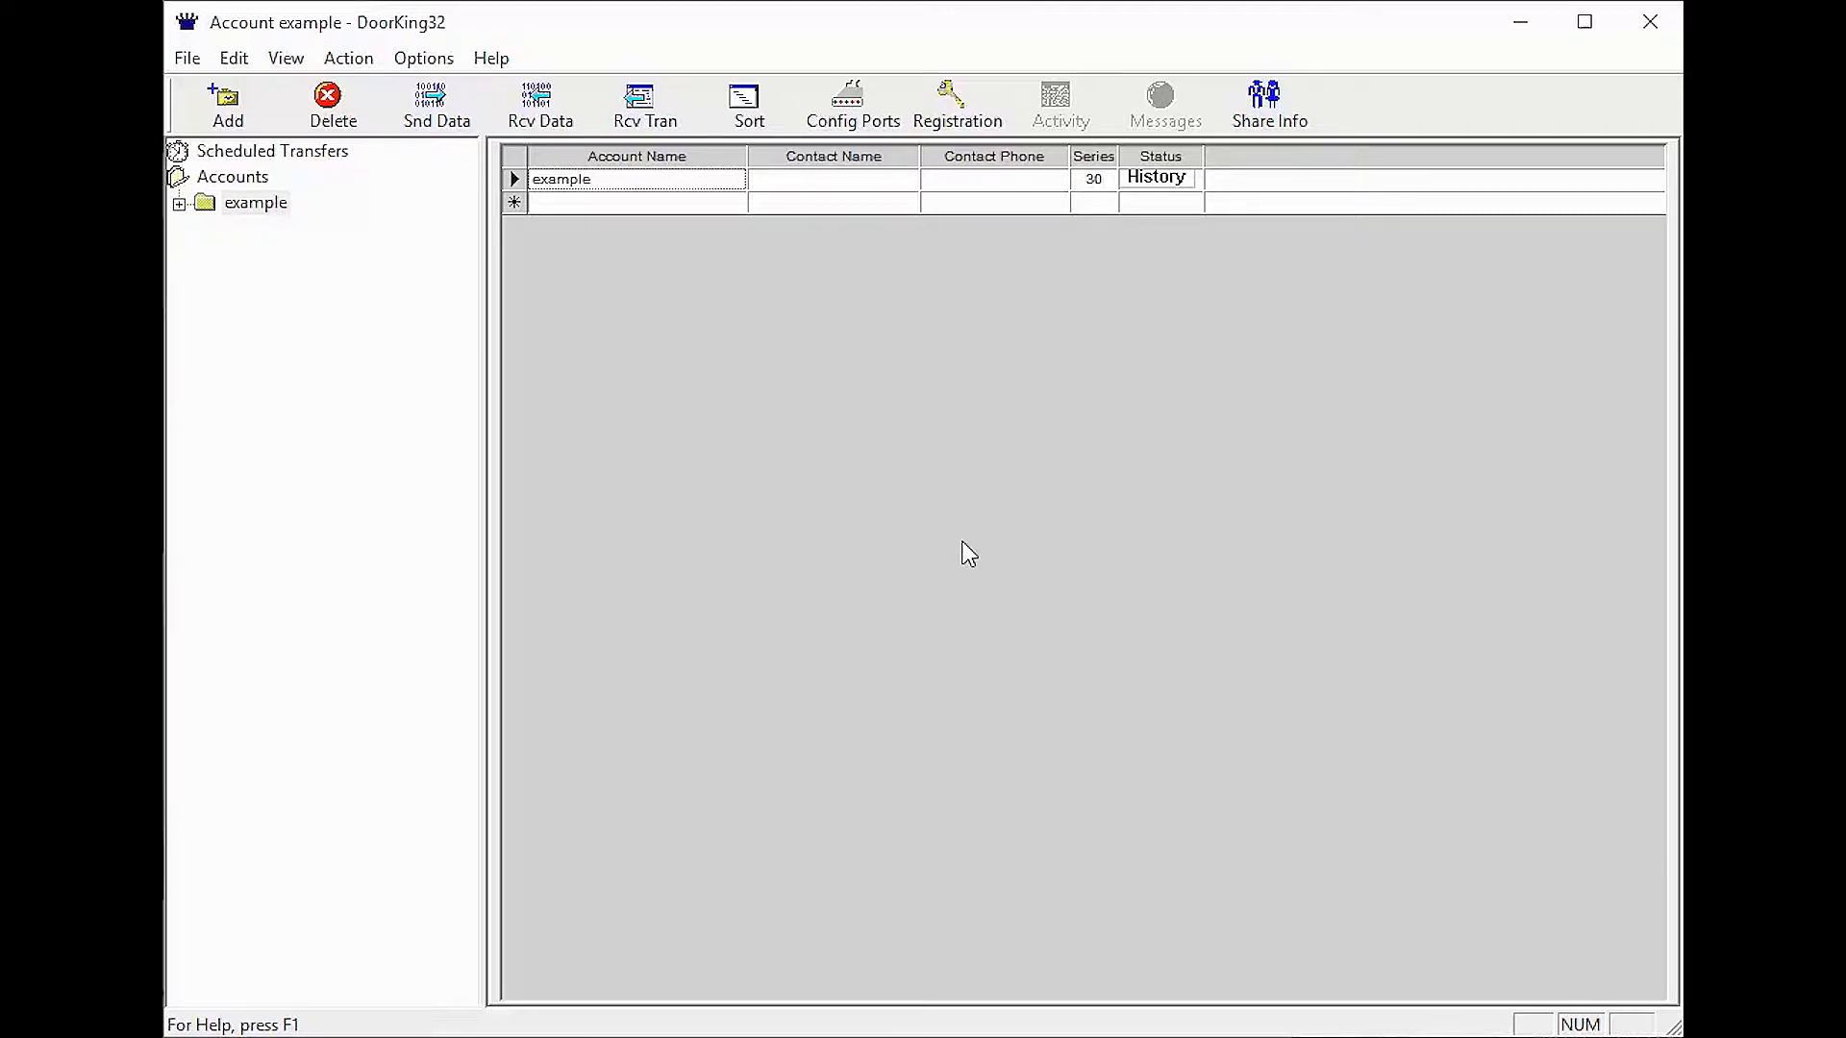
Choose Restore... from the File menu to open the Select Restore From Folder dialog
left_click(185, 57)
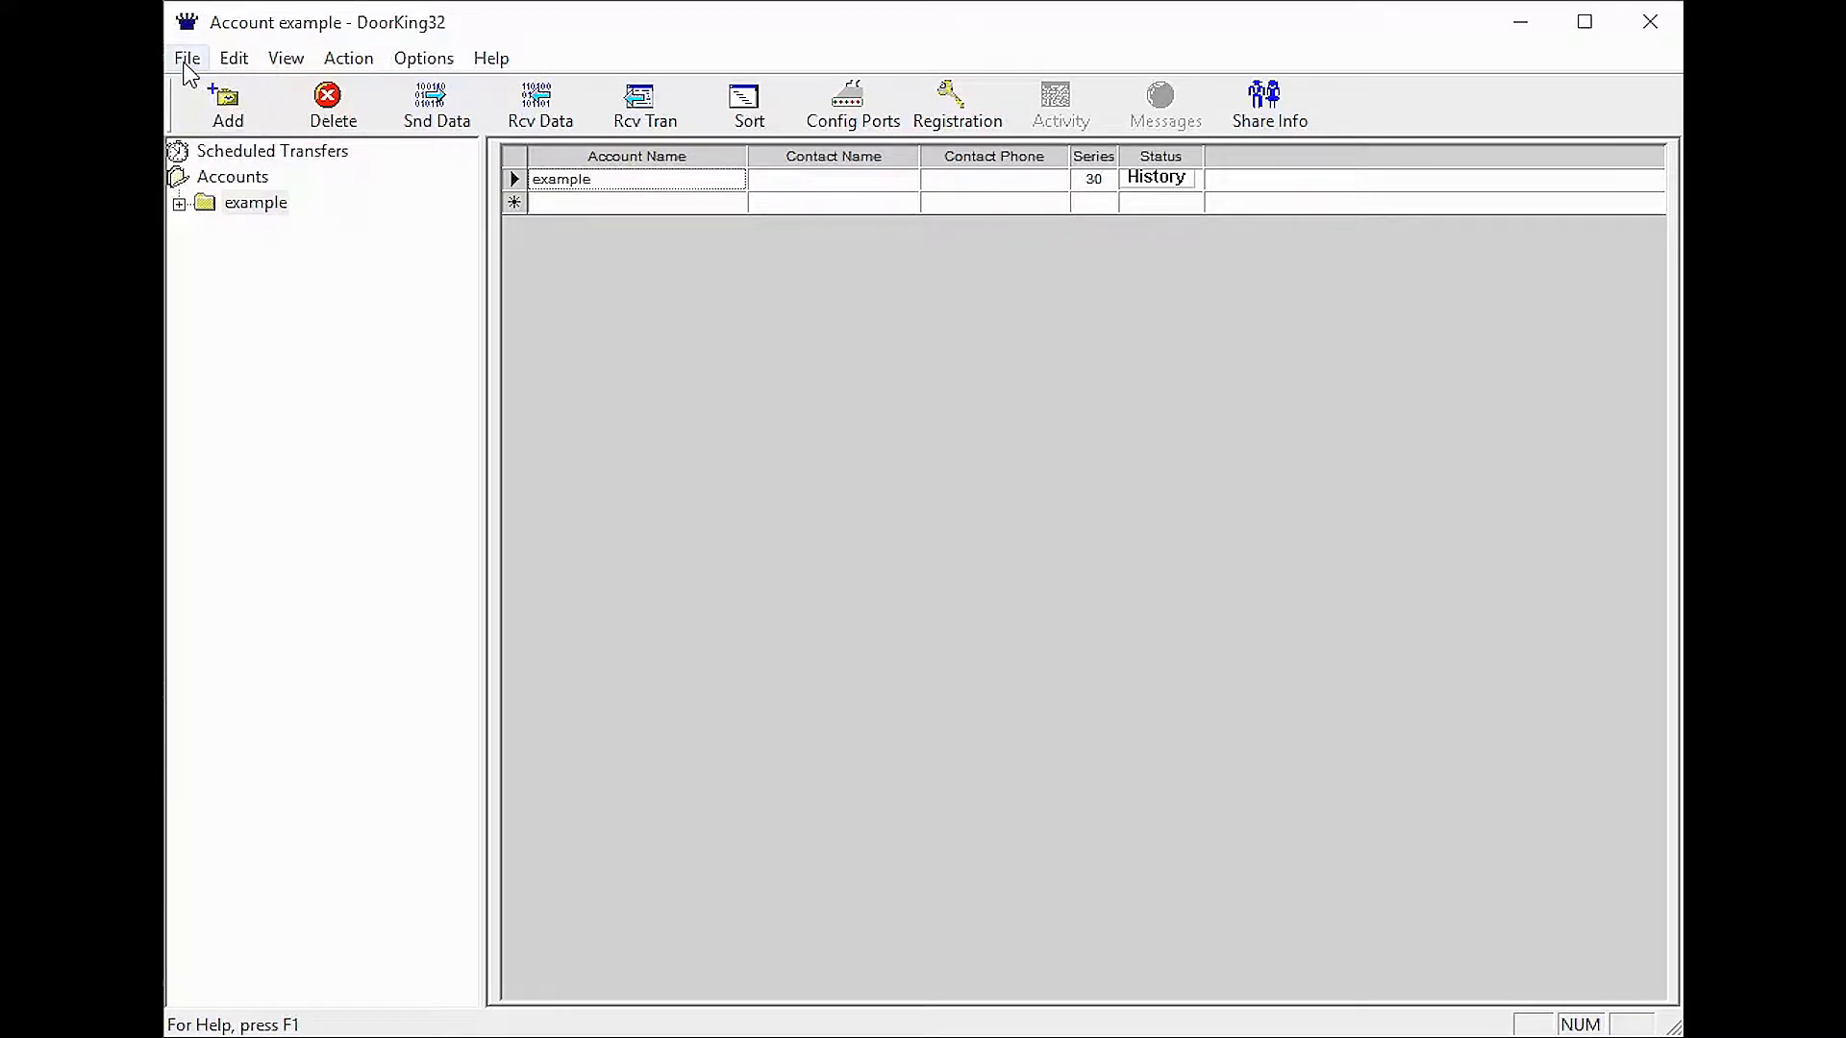
left_click(186, 58)
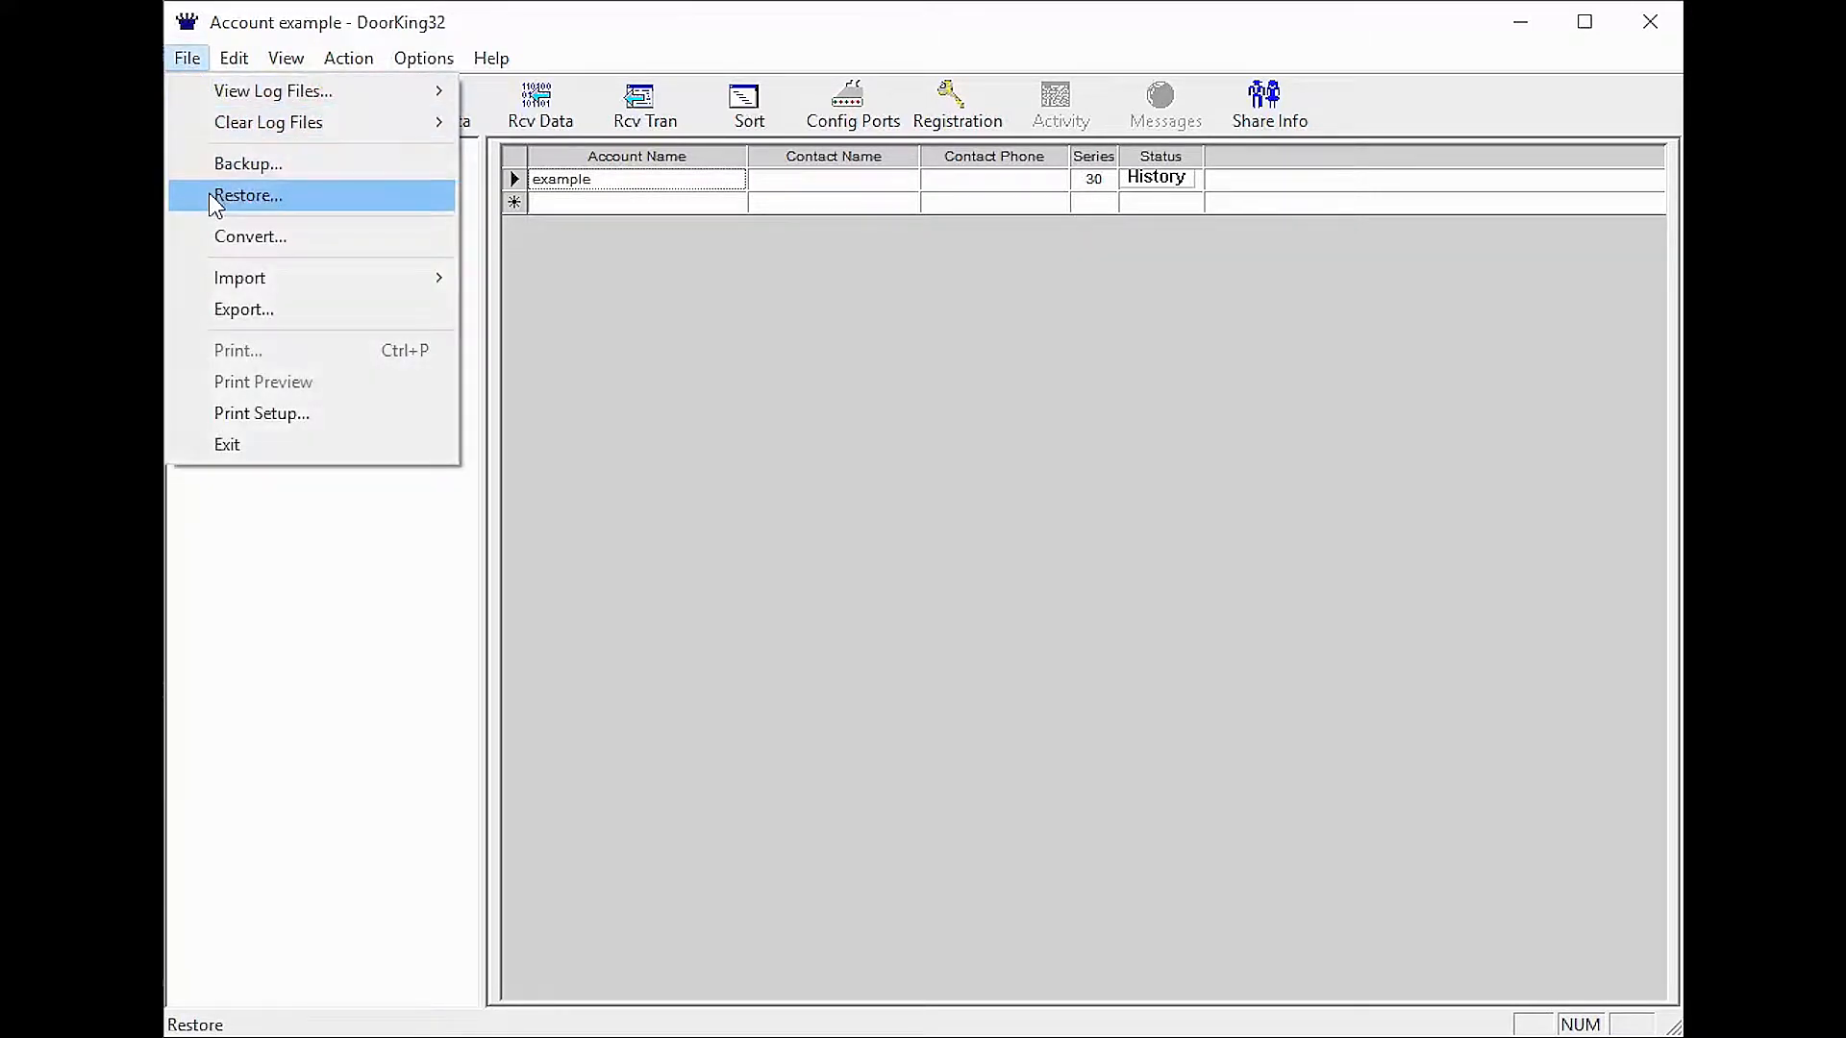
left_click(247, 195)
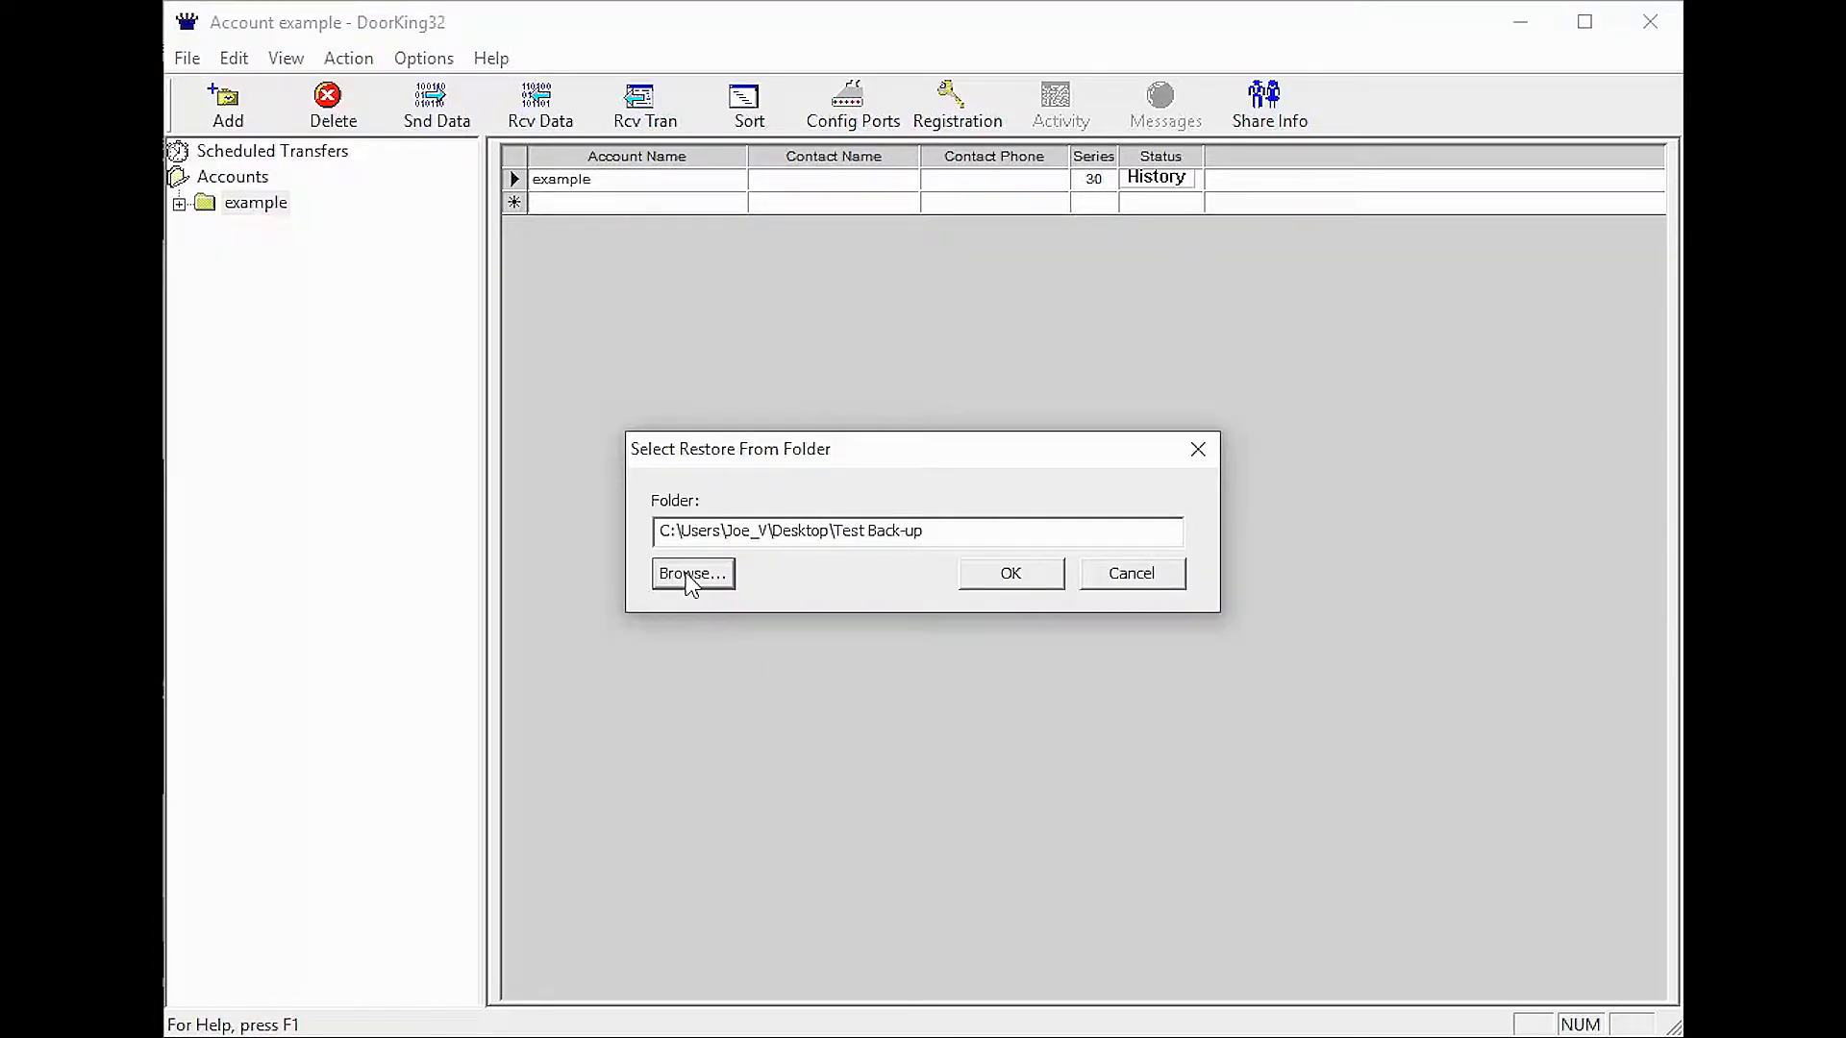
mouse_move(766, 603)
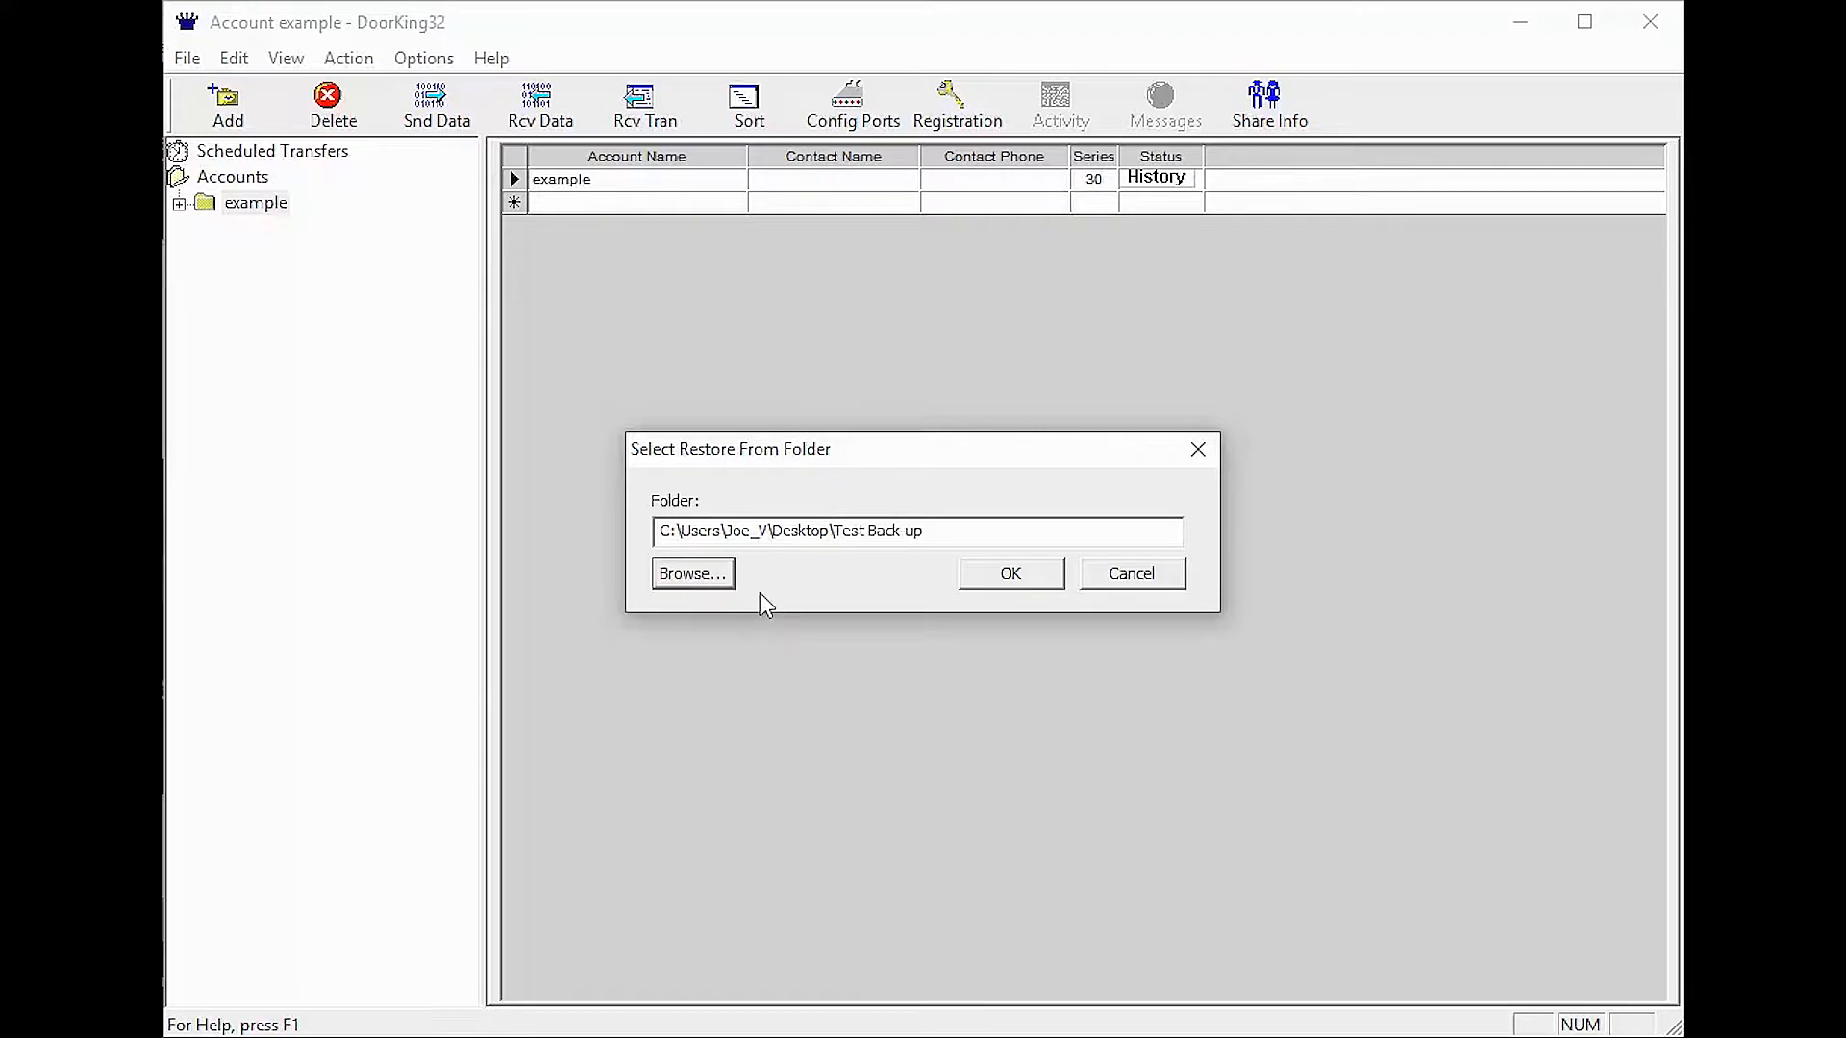
Browse to the Desktop and select the Test Back-up folder as restore source
left_click(692, 573)
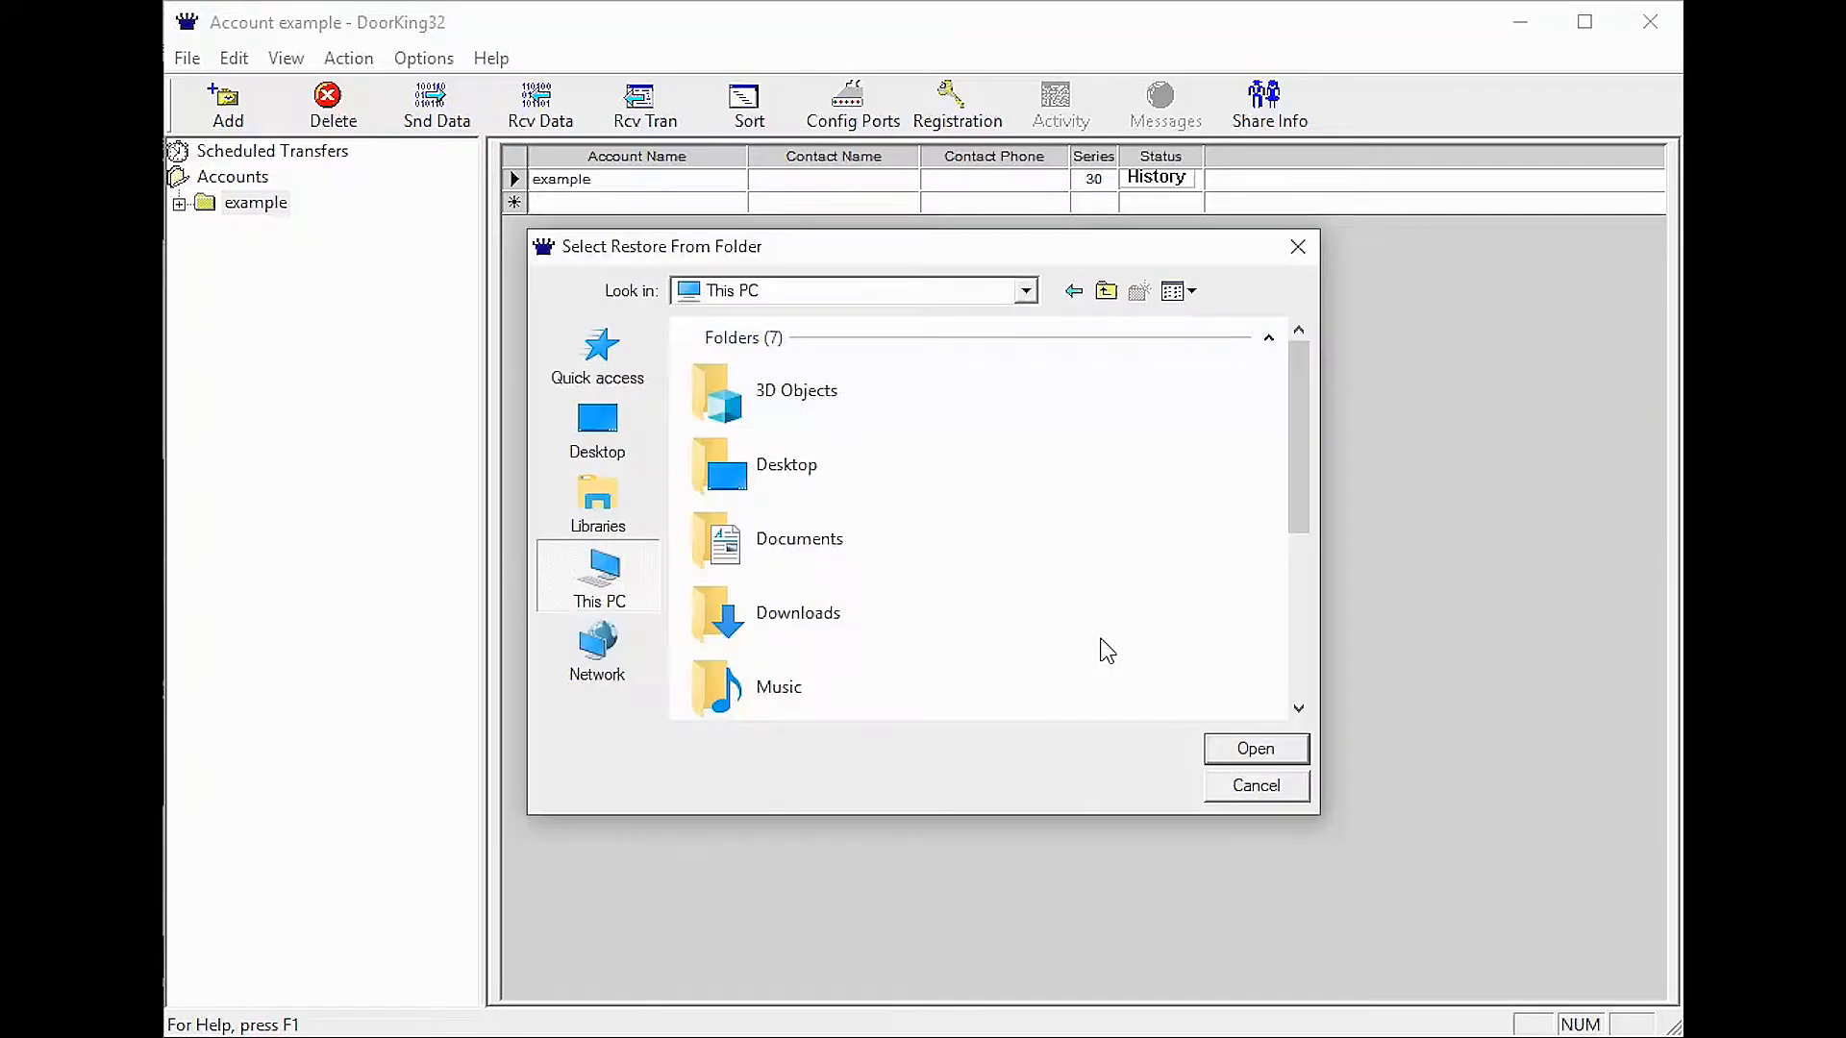
mouse_move(622, 619)
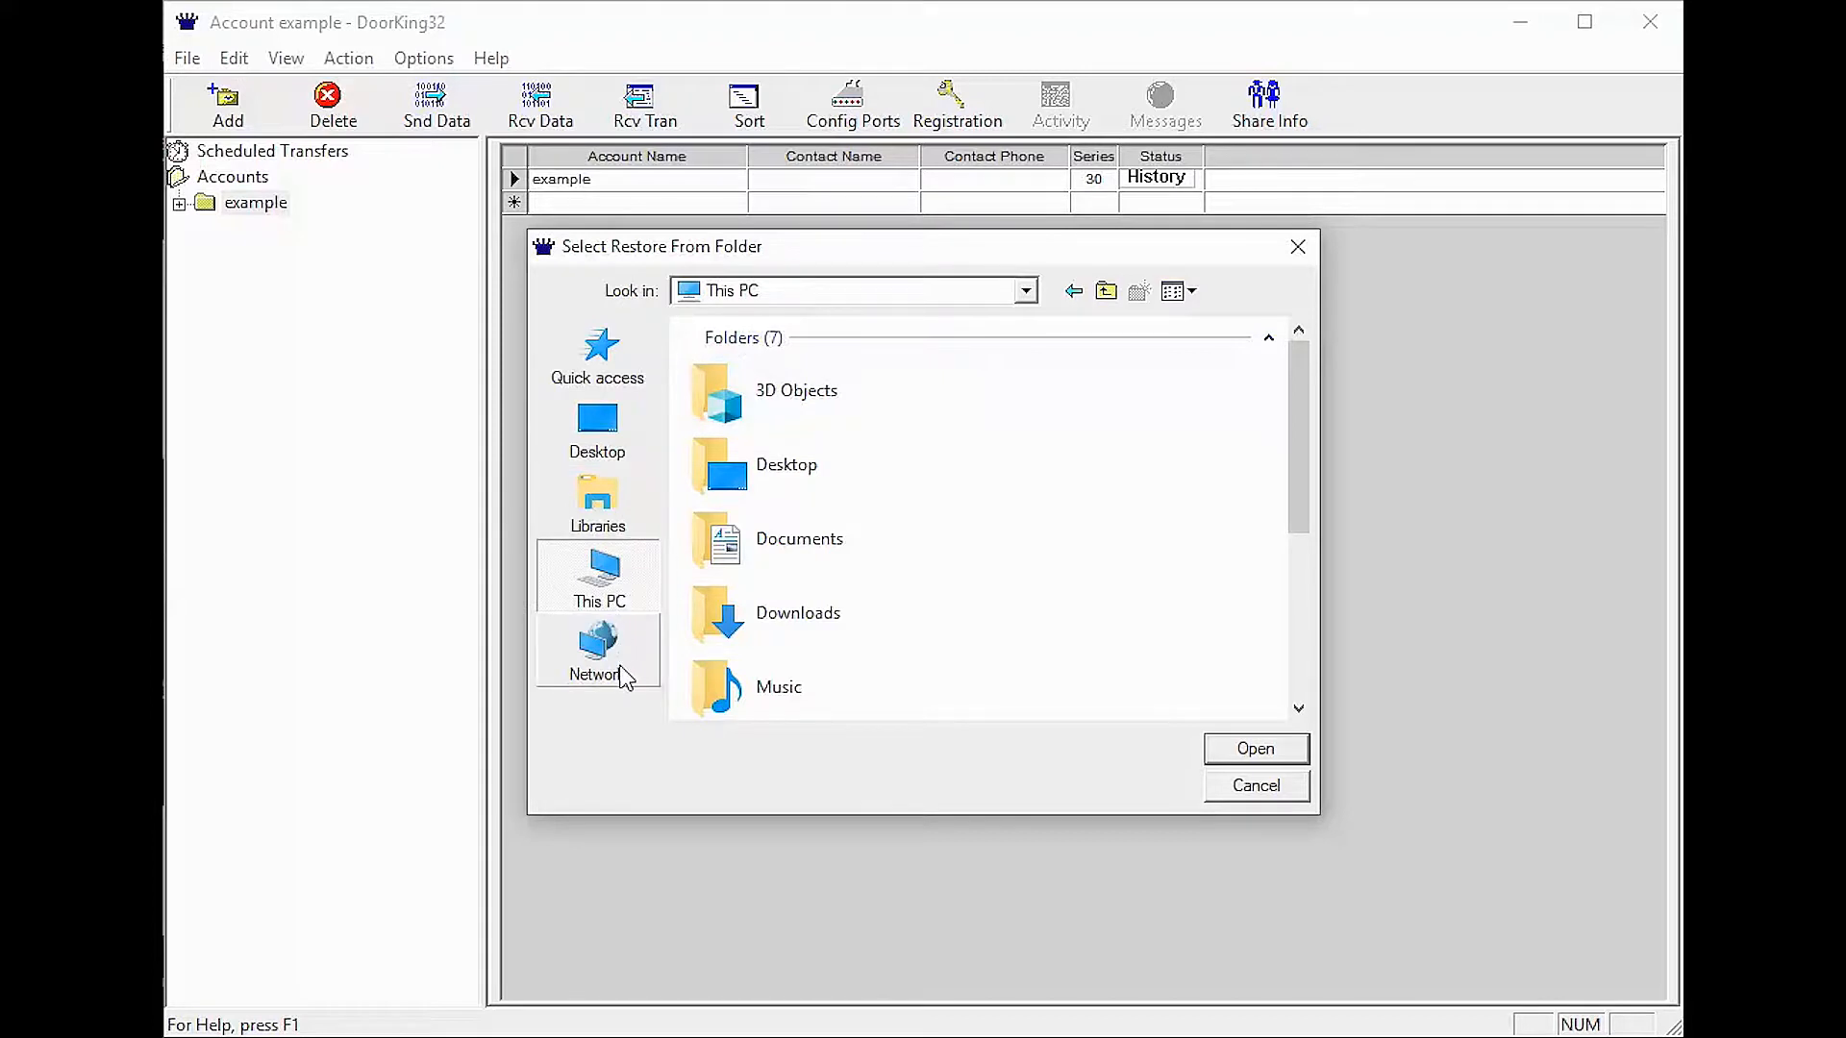
mouse_move(597, 436)
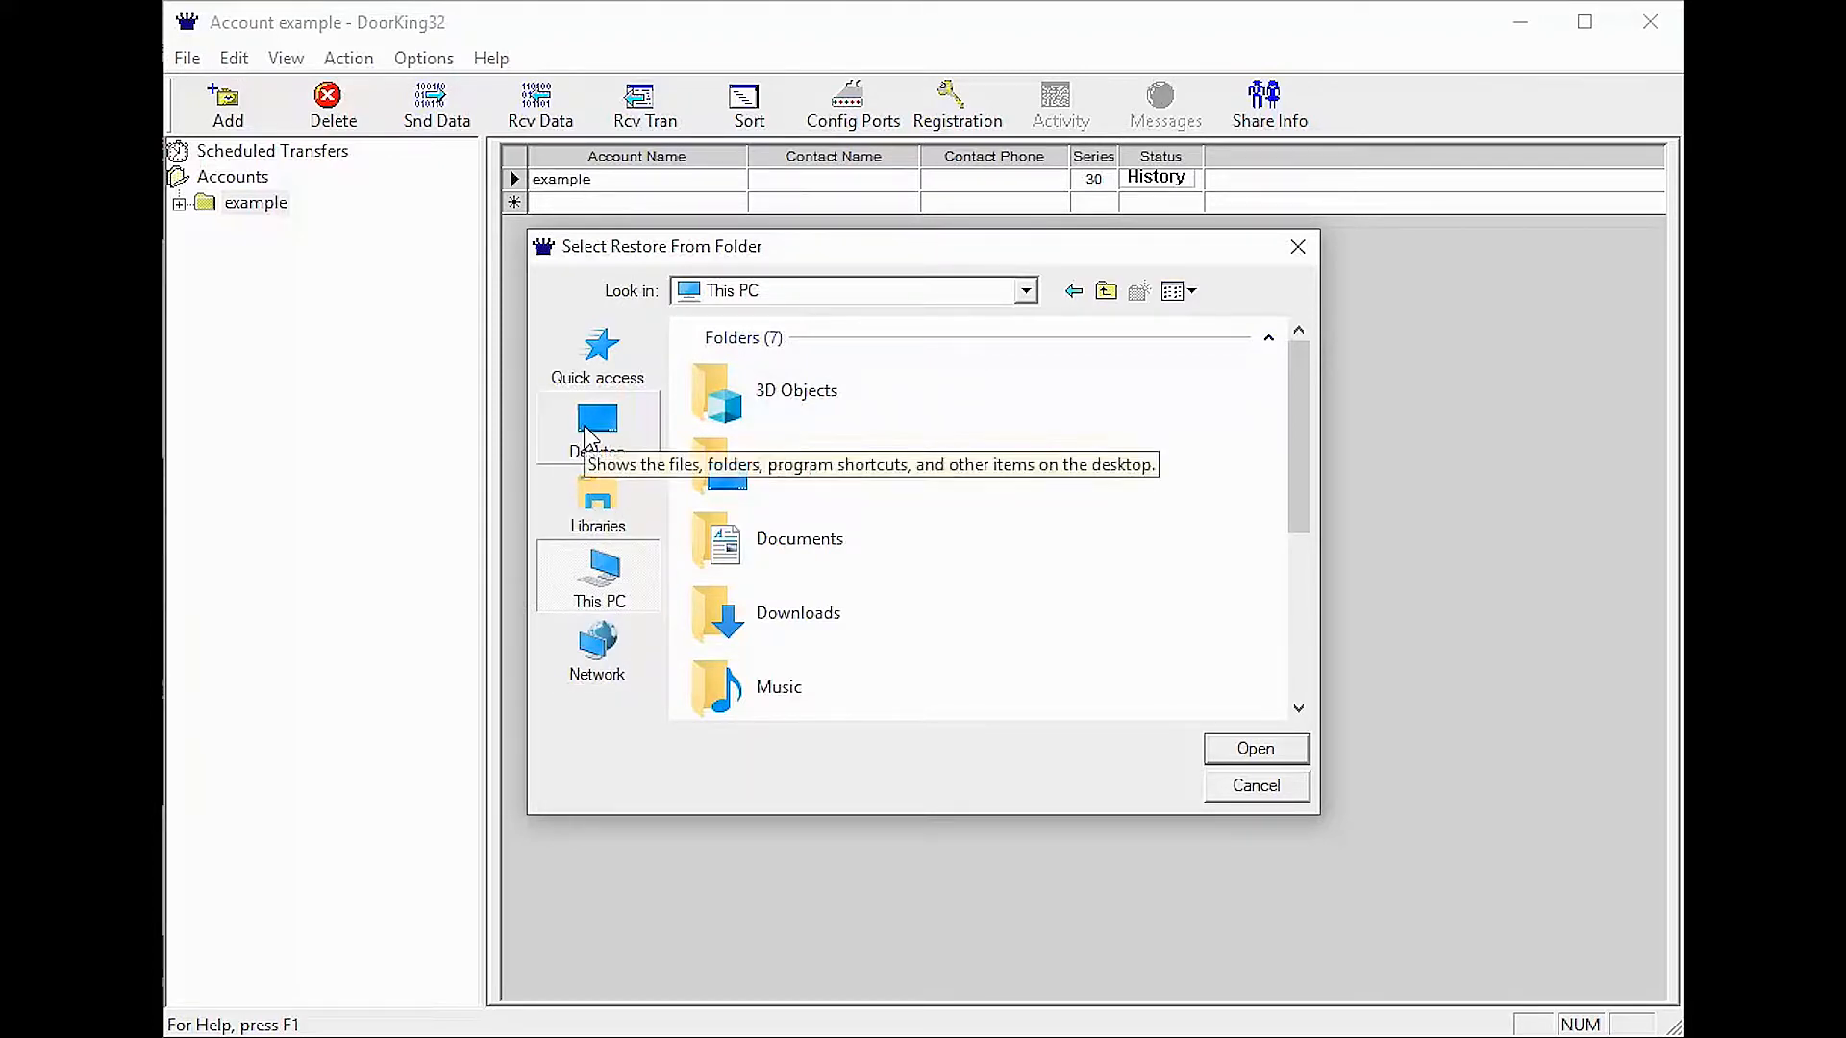
left_click(597, 429)
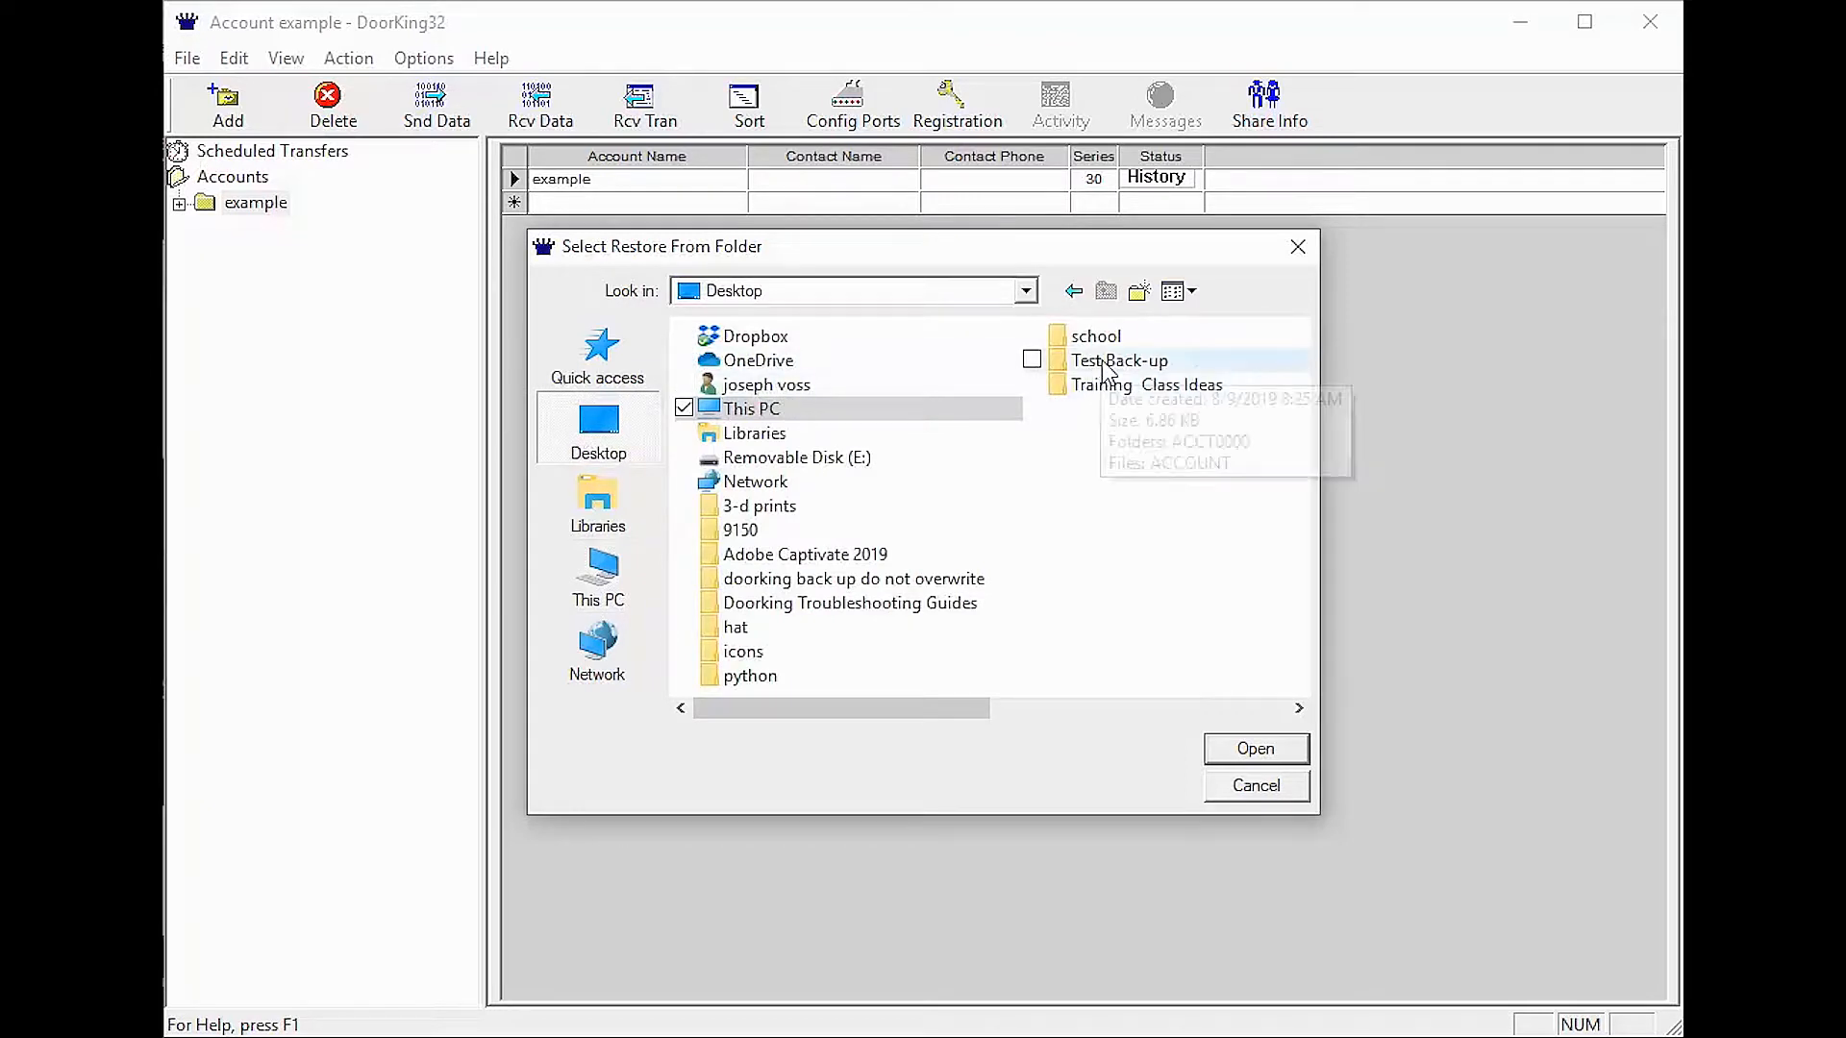
left_click(1119, 360)
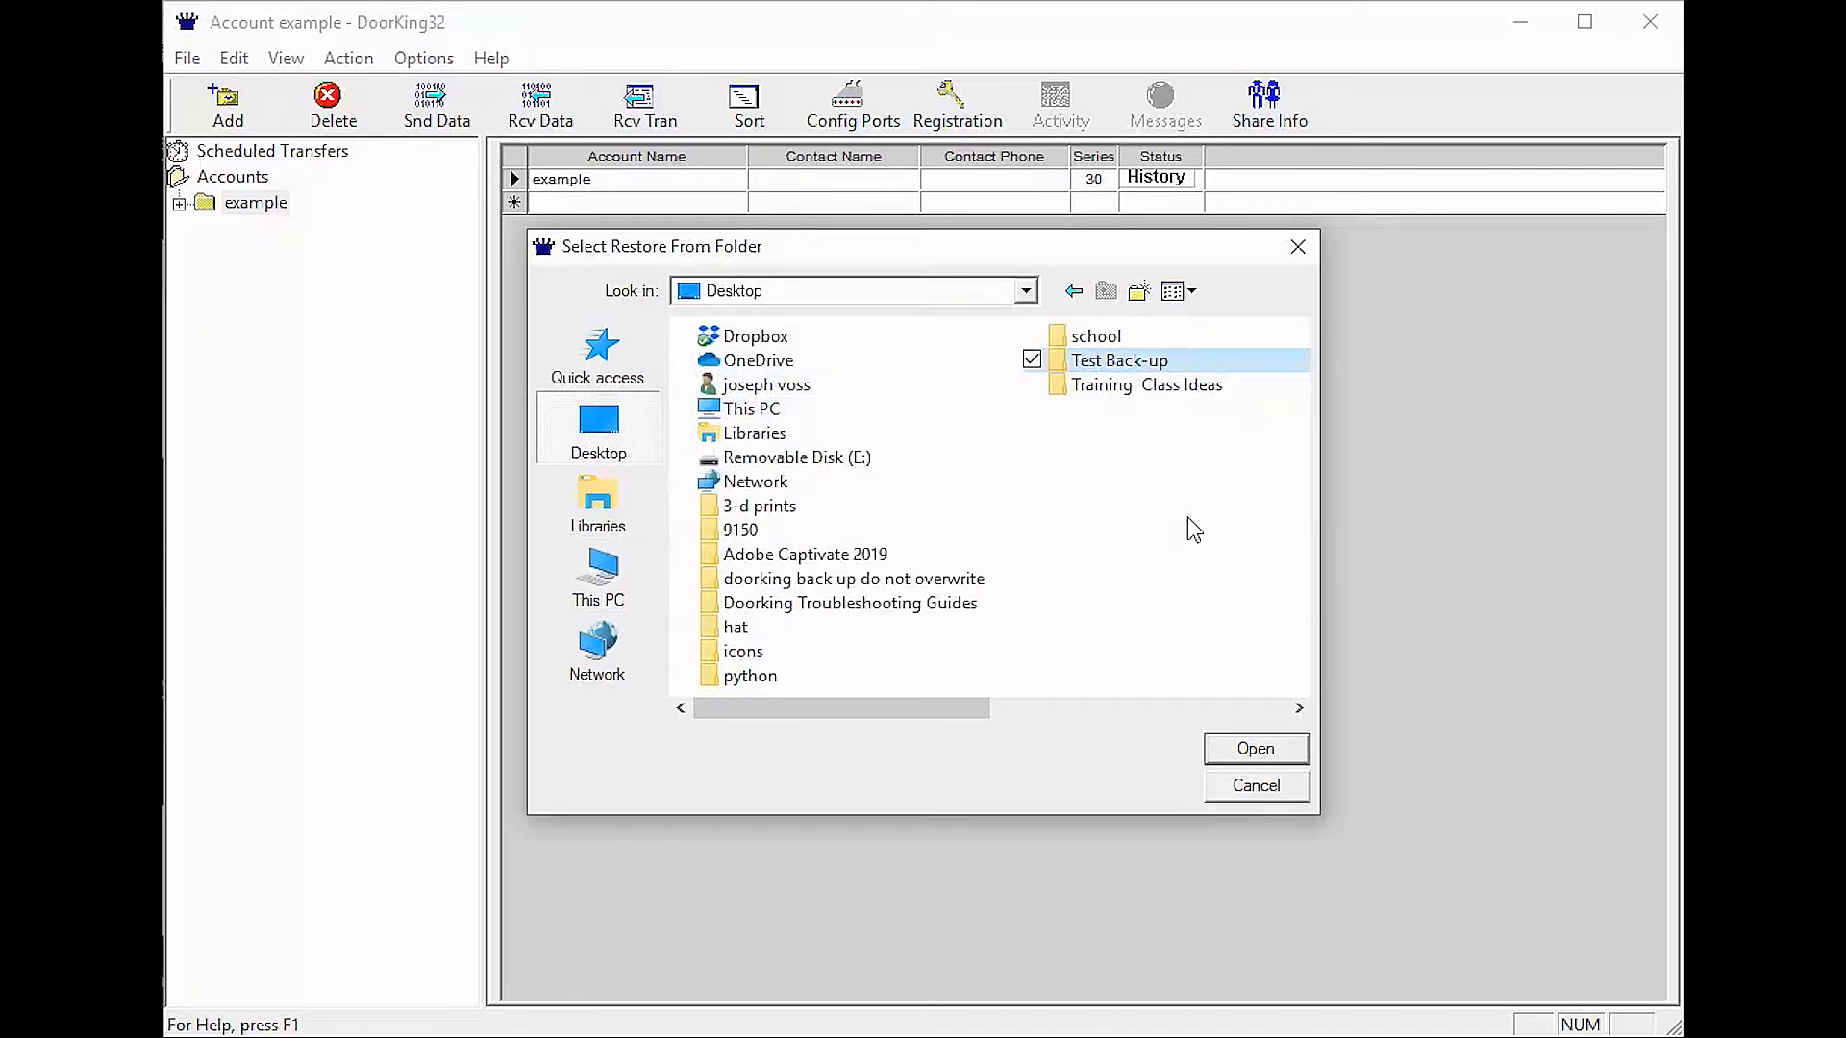
mouse_move(1257, 789)
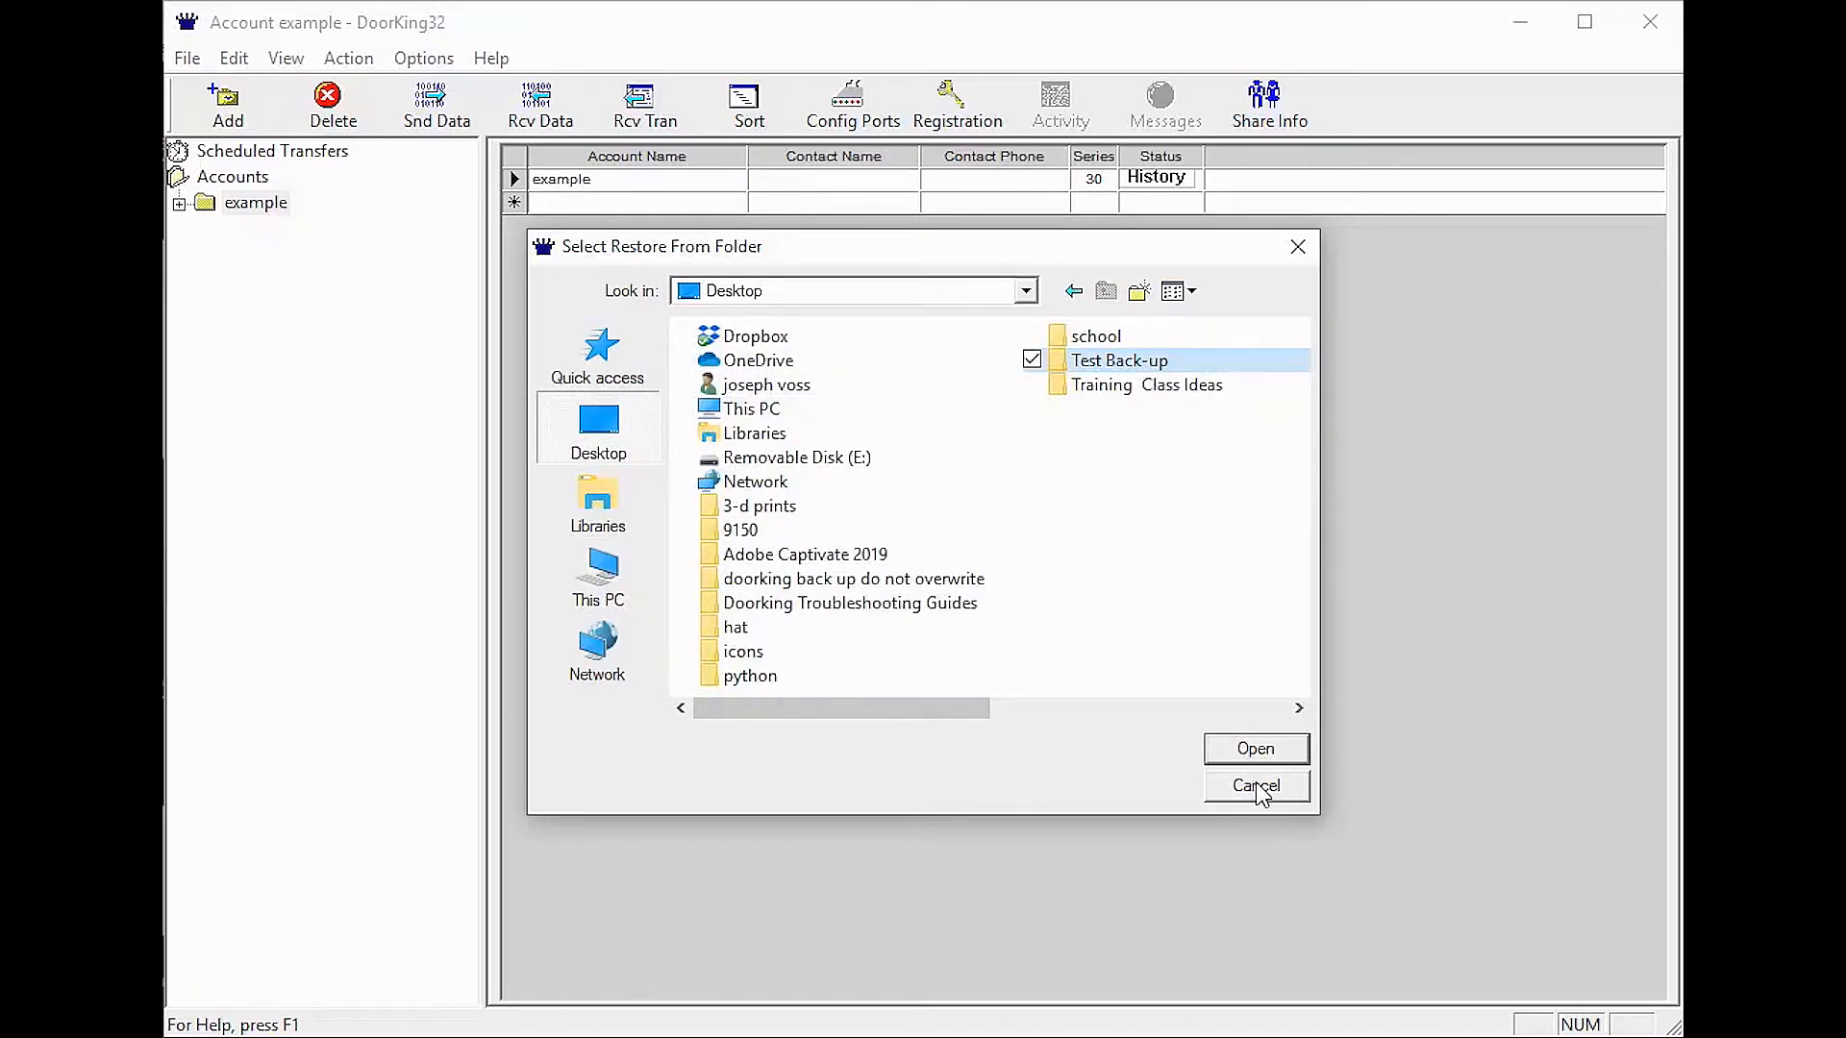
Cancel the folder browser, keeping Test Back-up as the restore source
left_click(1255, 749)
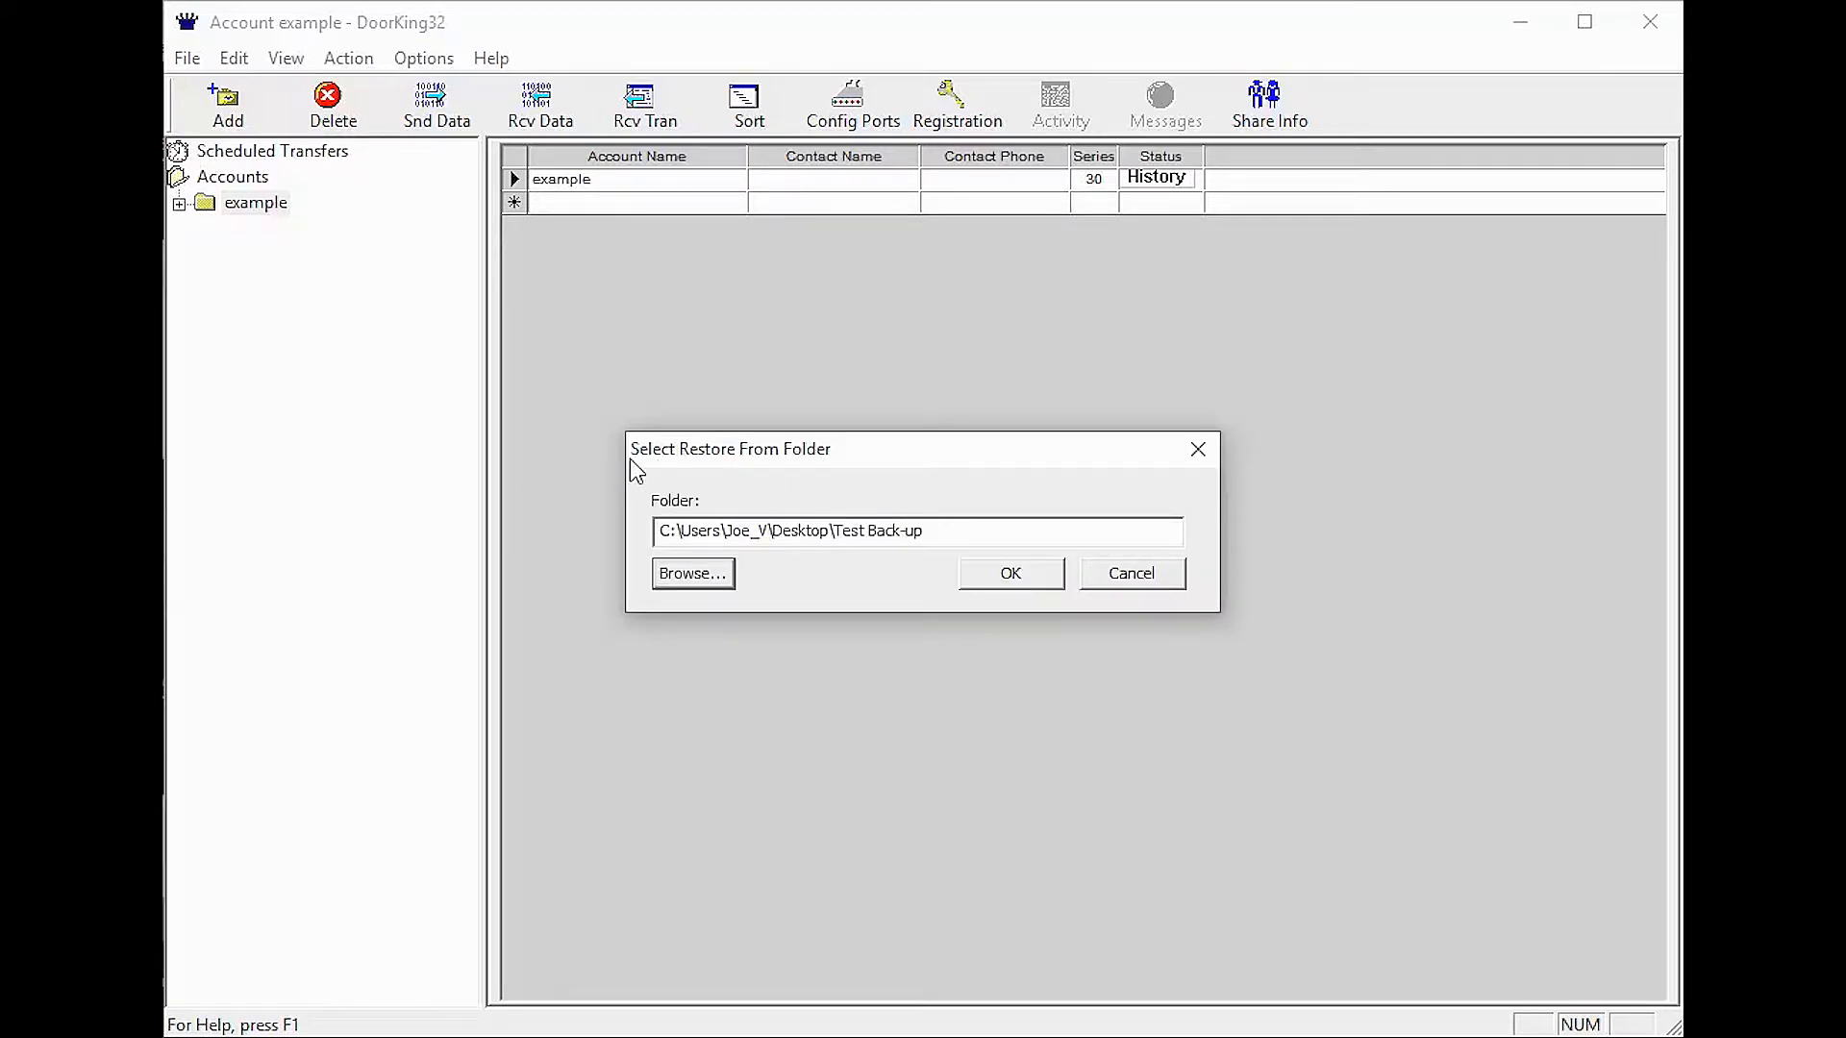
mouse_move(692, 573)
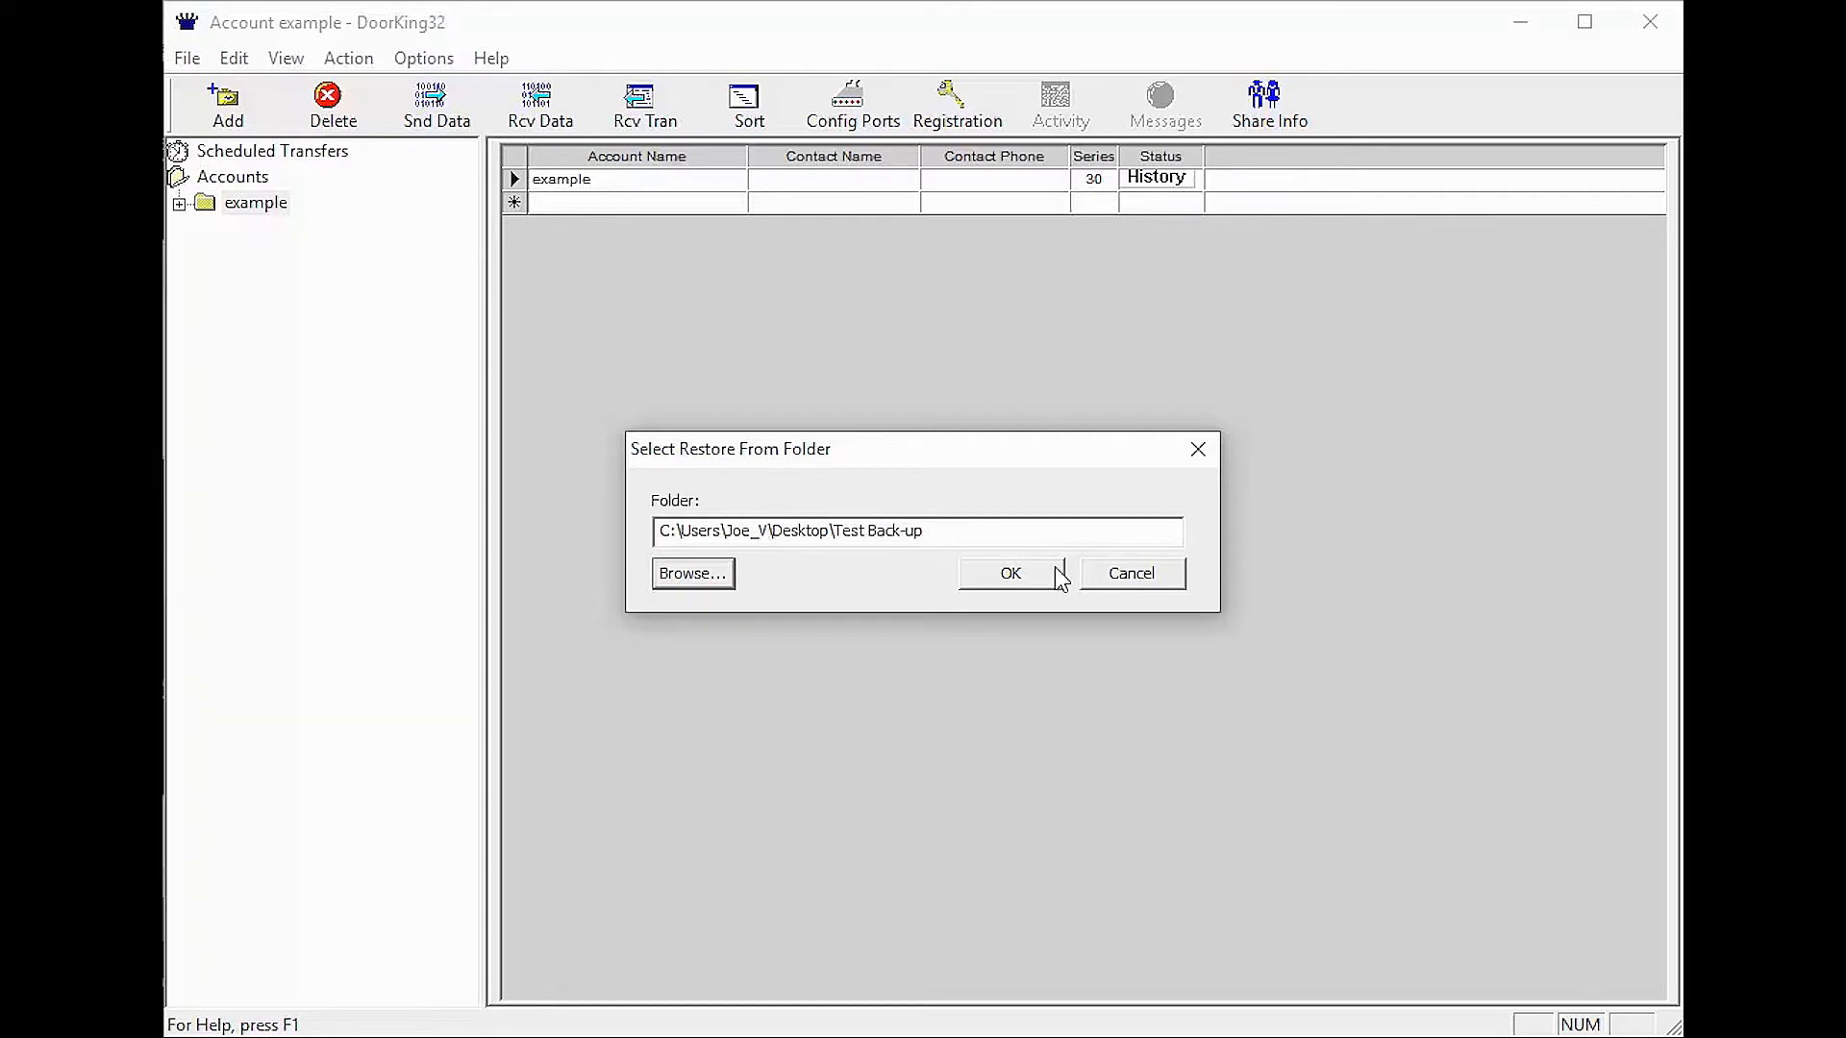
mouse_move(1047, 605)
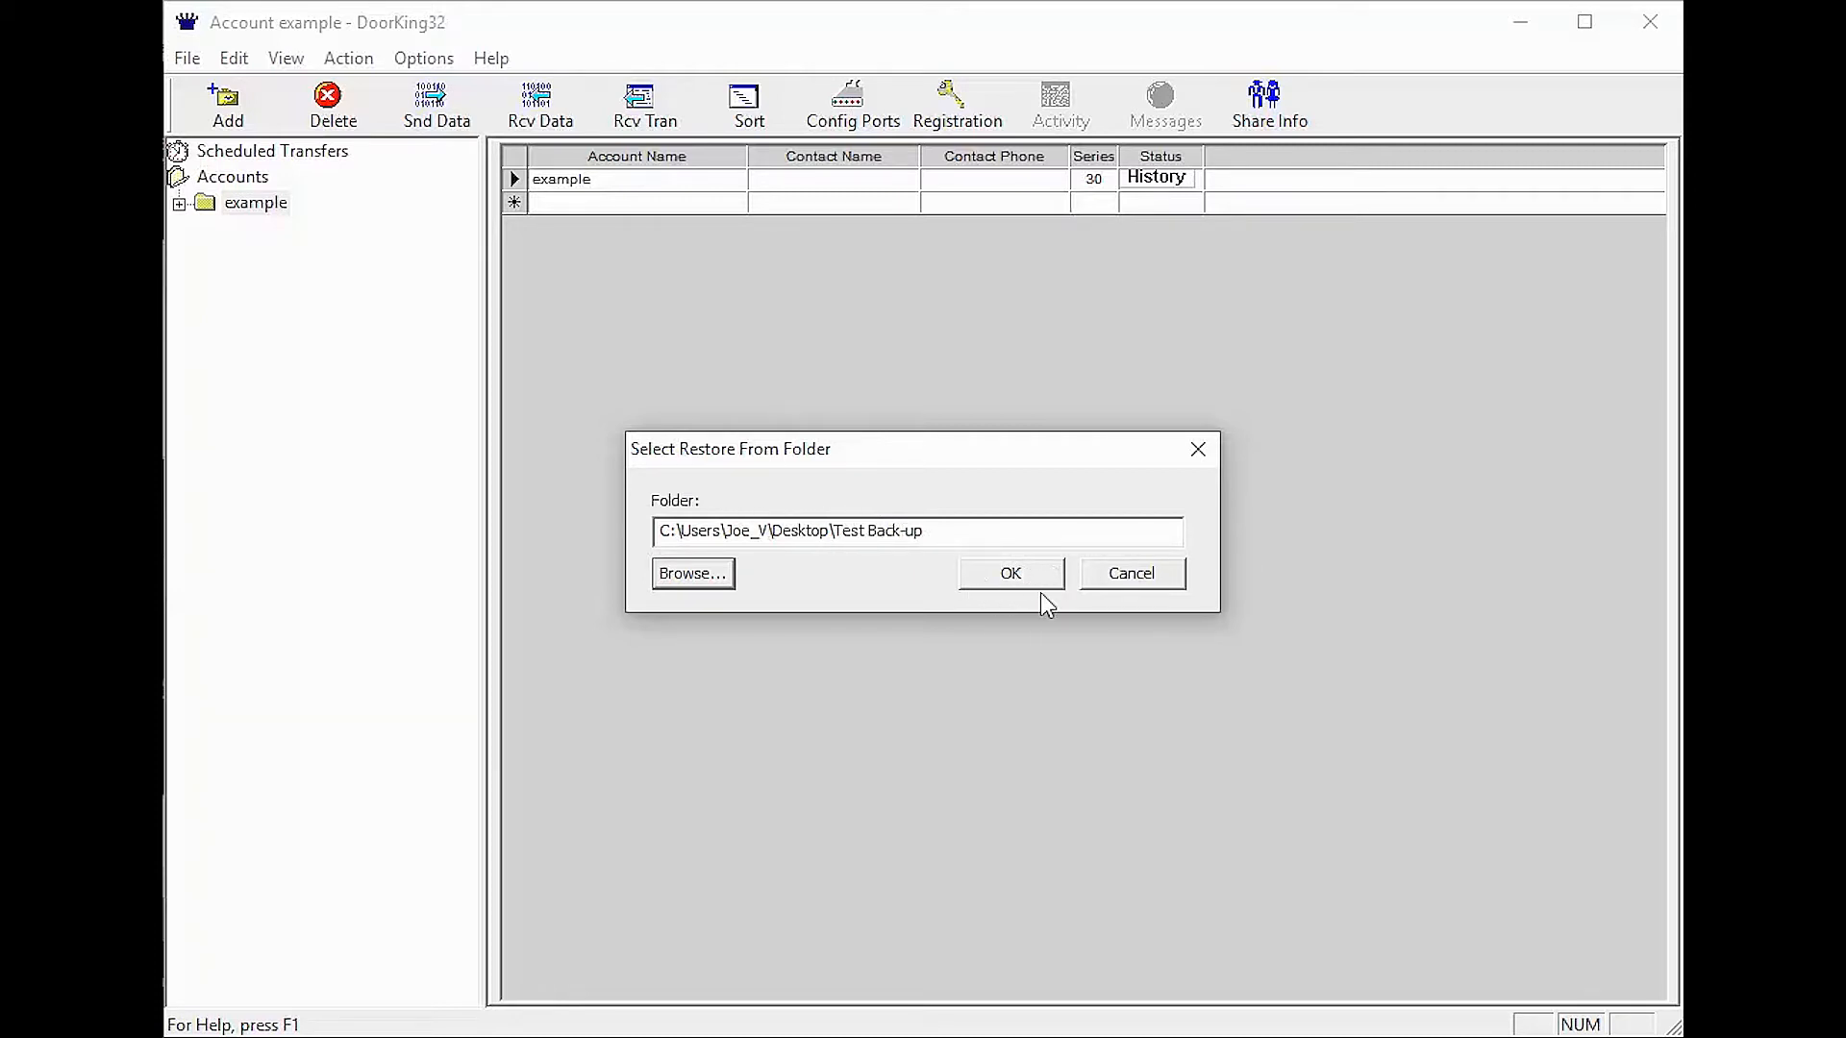
Confirm the Test Back-up folder in Select Restore From Folder to begin restoring
left_click(1008, 573)
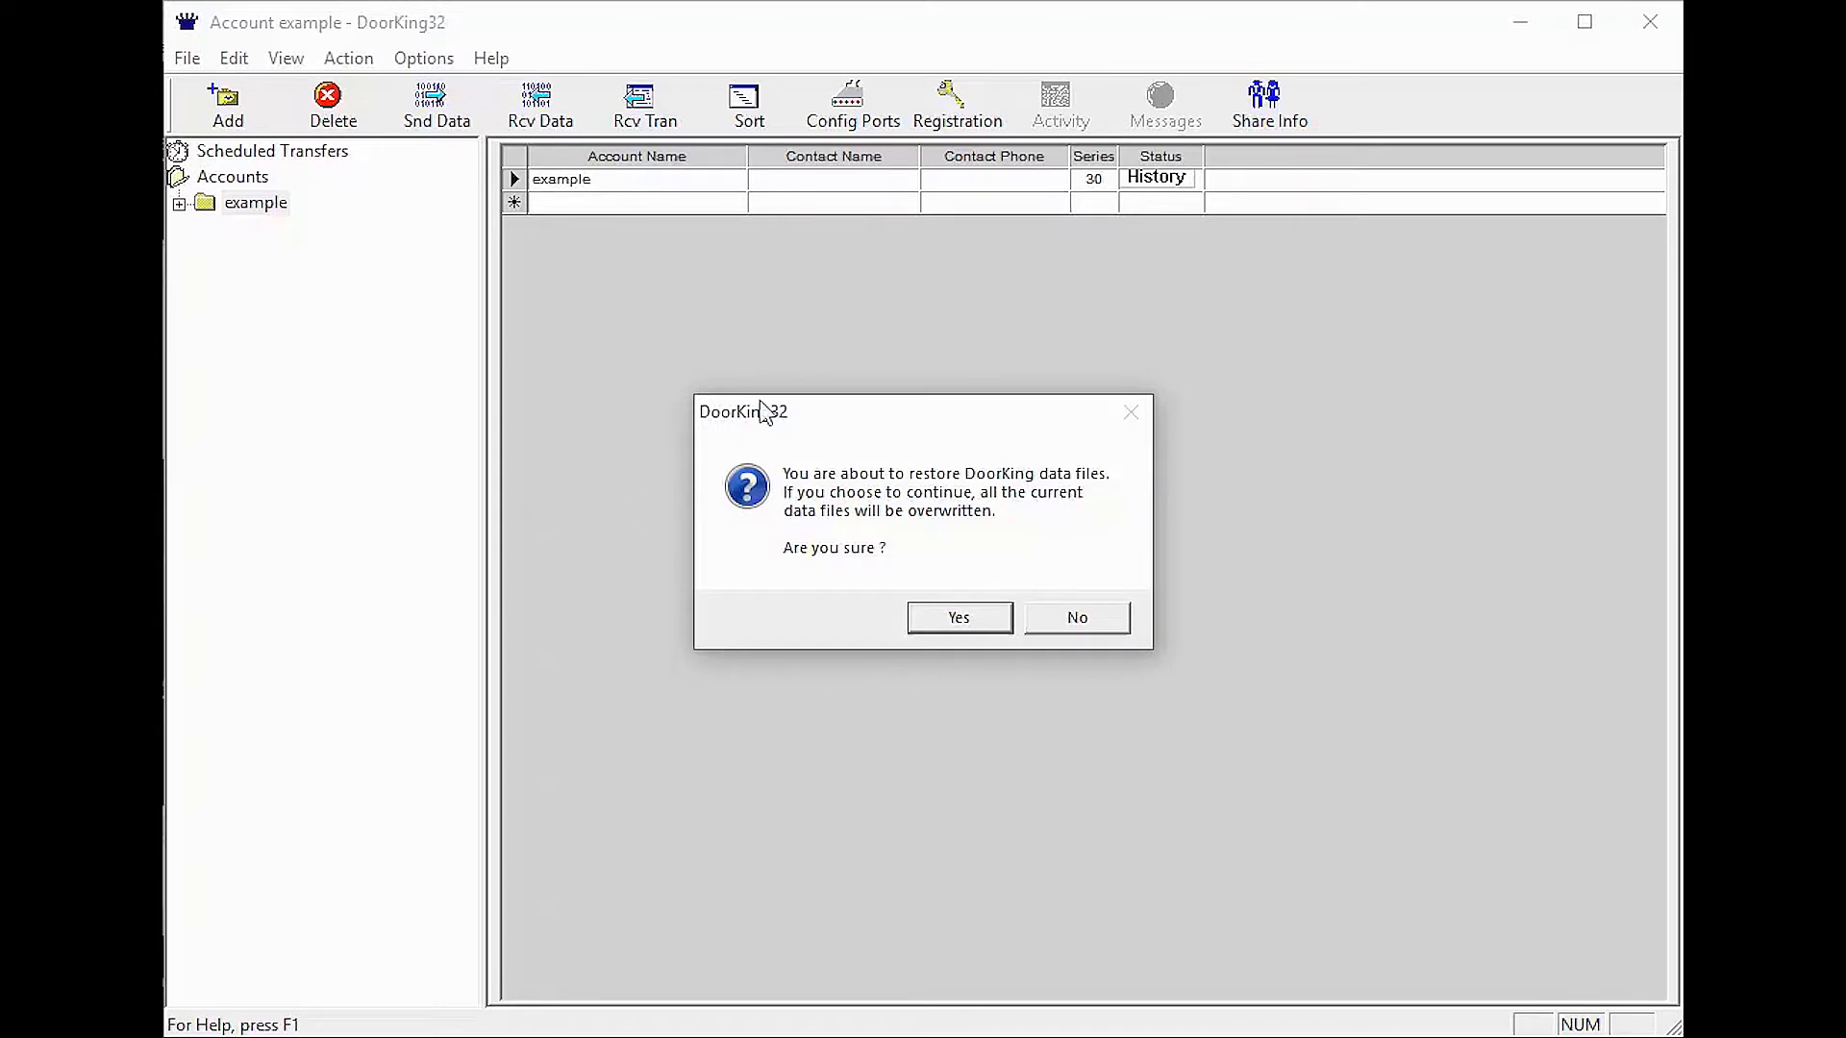
mouse_move(732, 539)
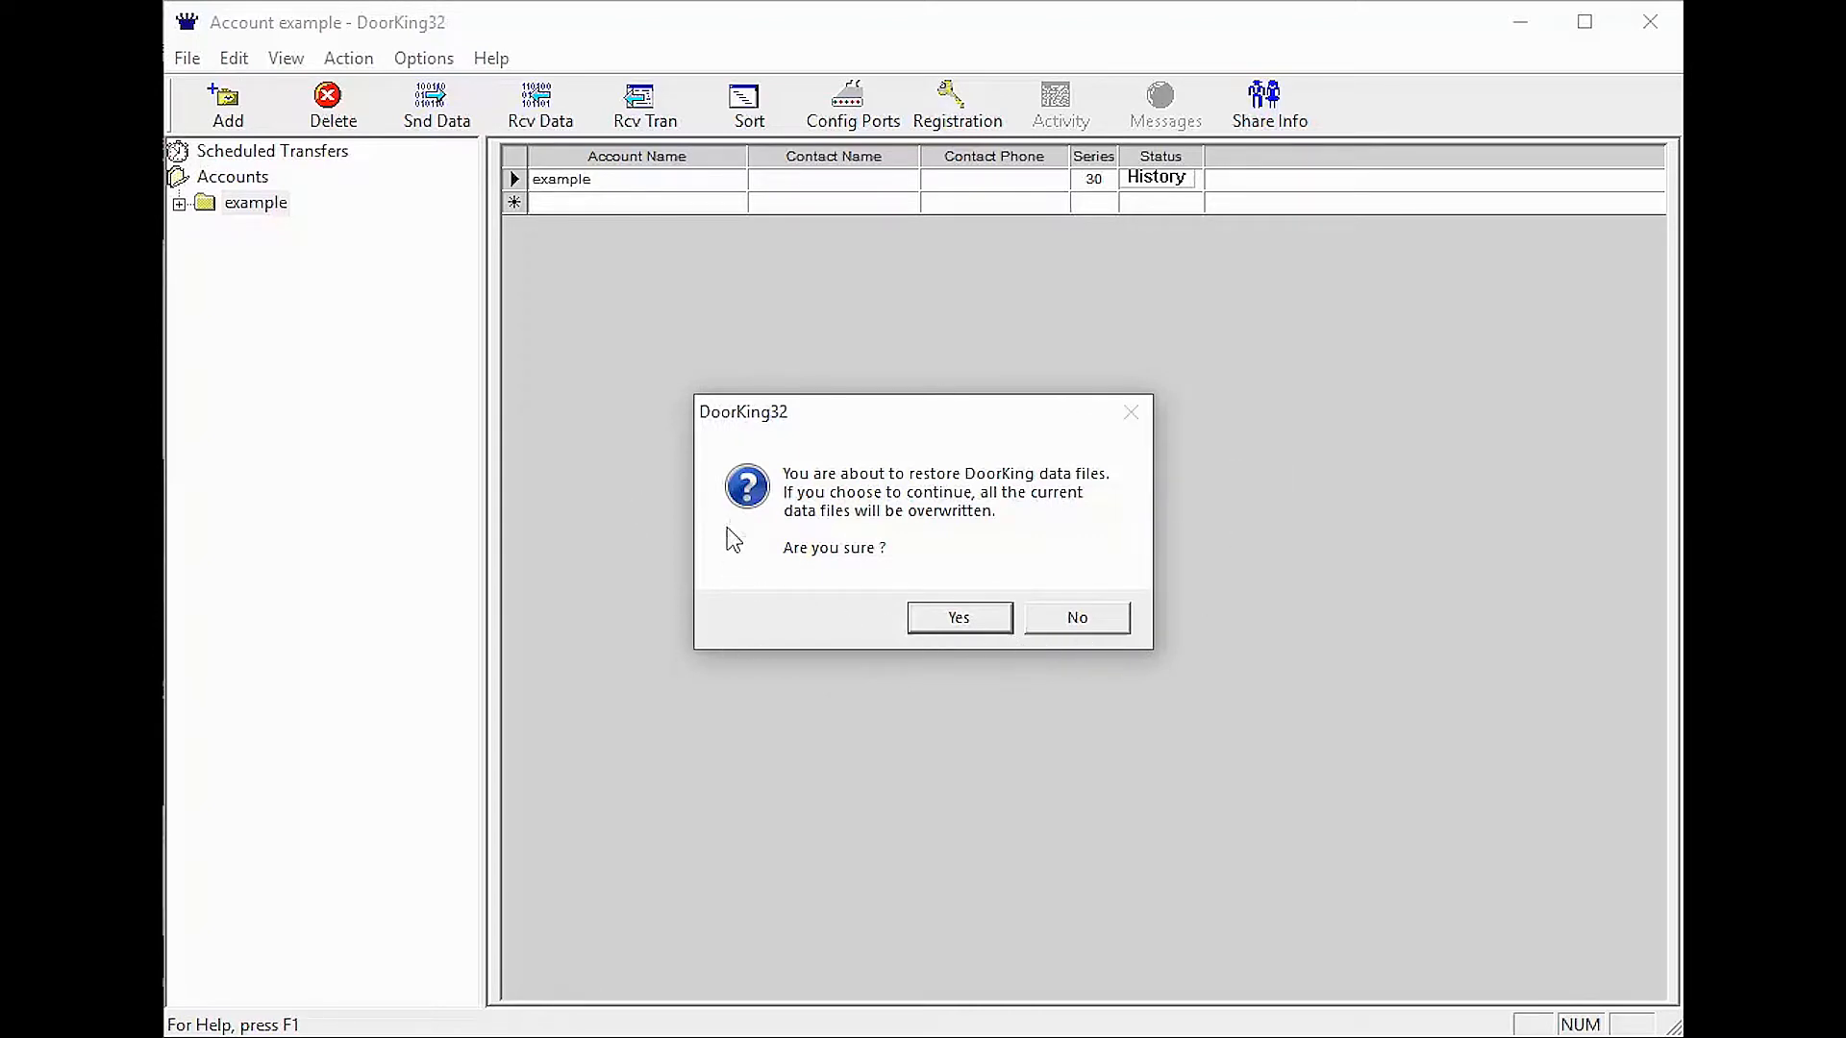
mouse_move(1038, 495)
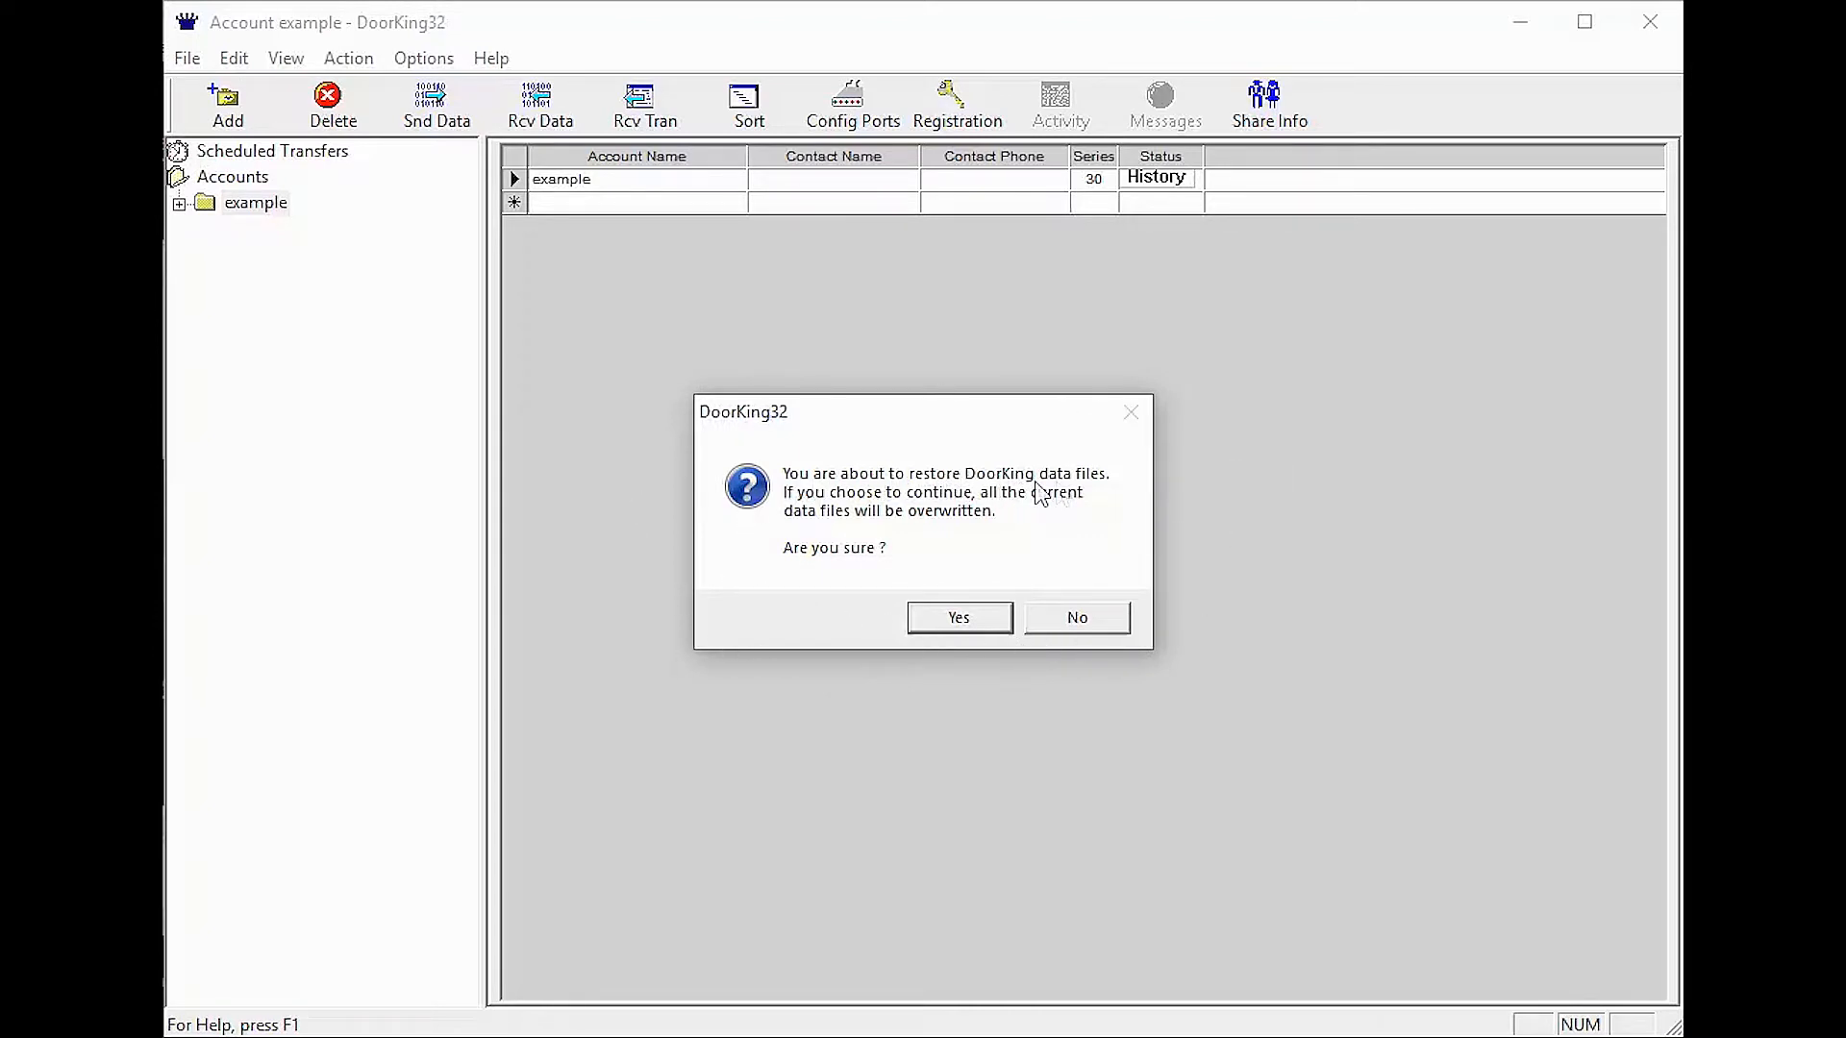
mouse_move(1079, 520)
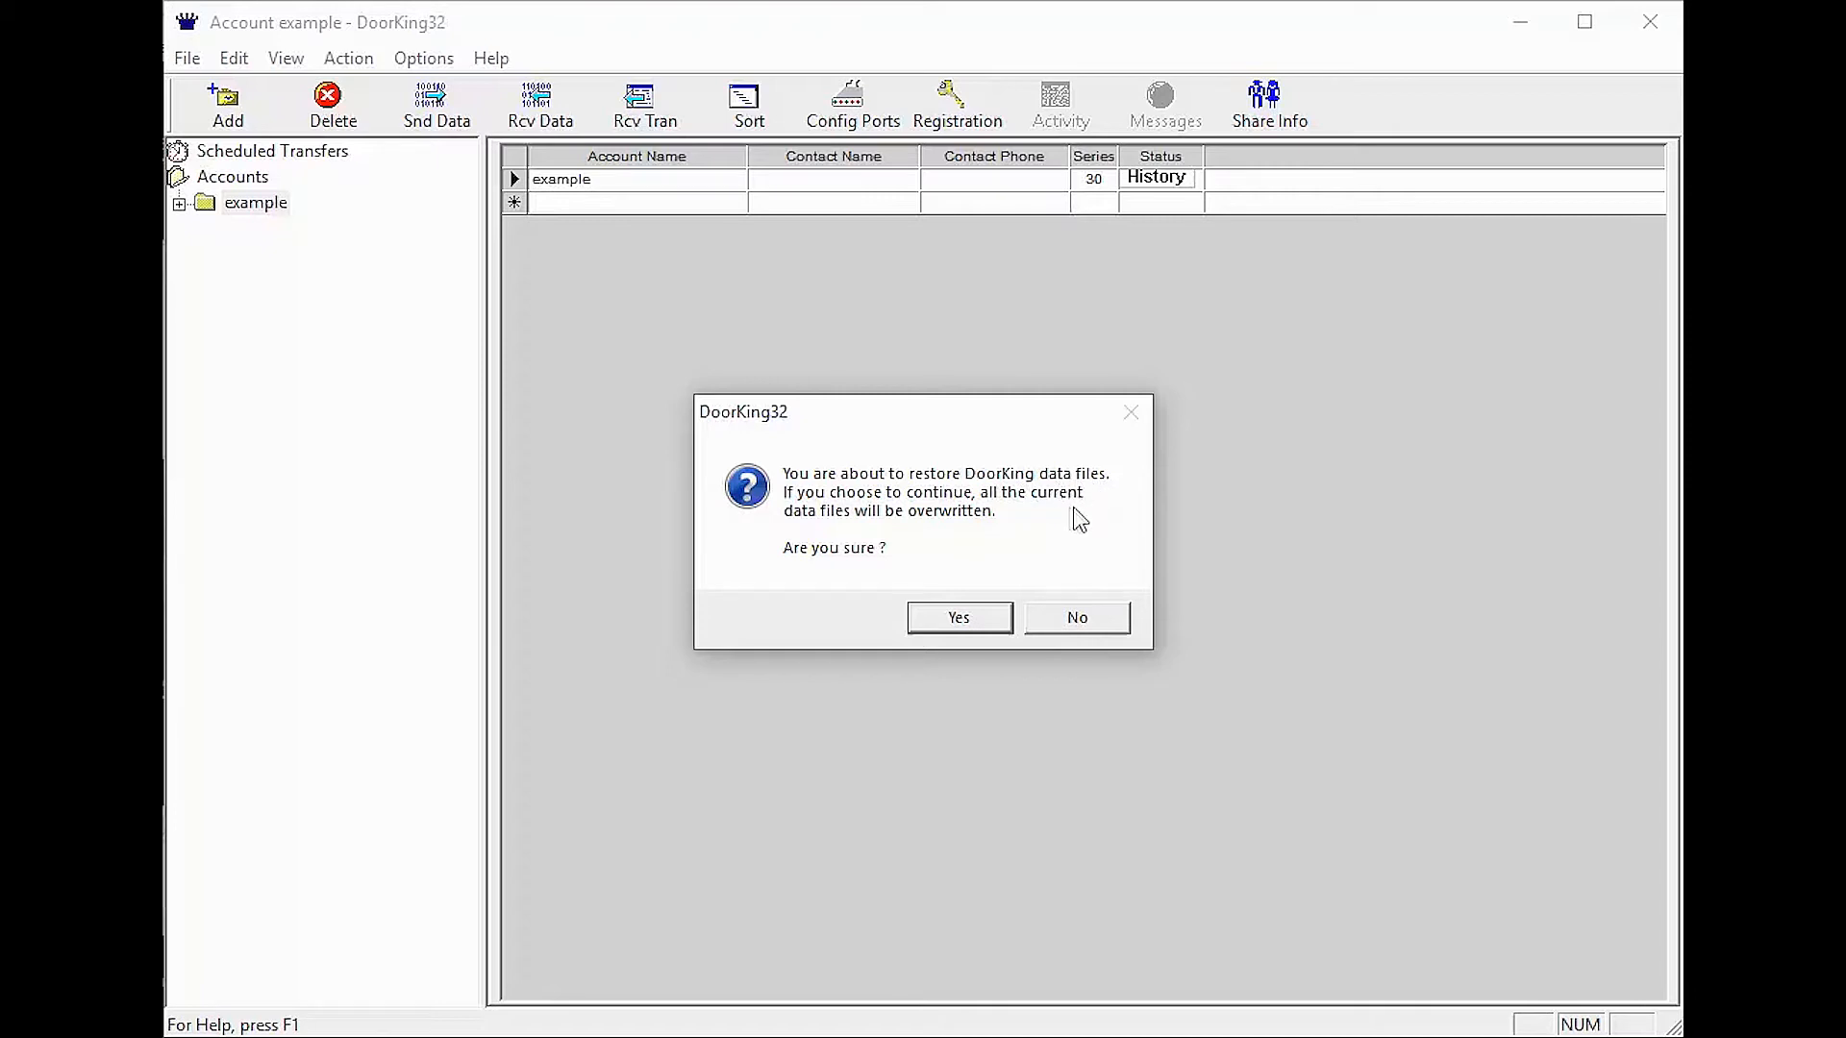
mouse_move(921, 551)
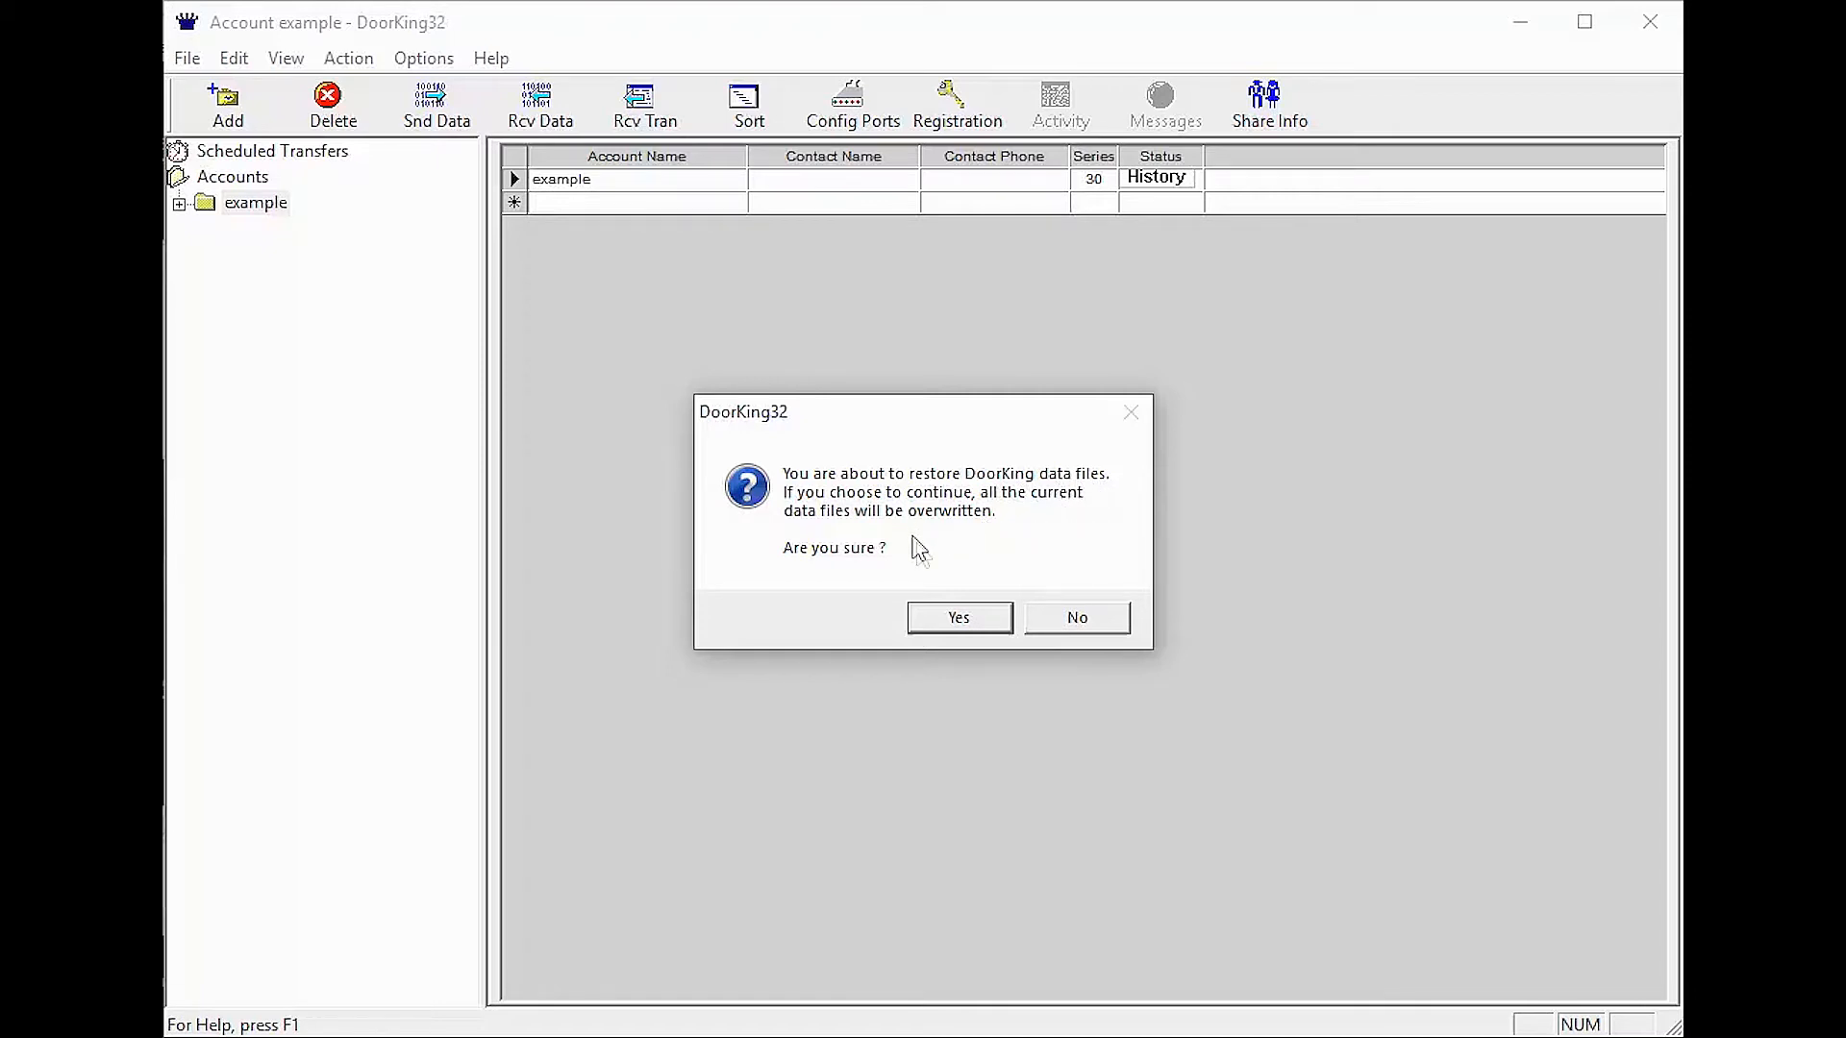
Accept overwriting the current data files and dismiss the Restore has completed message
left_click(958, 617)
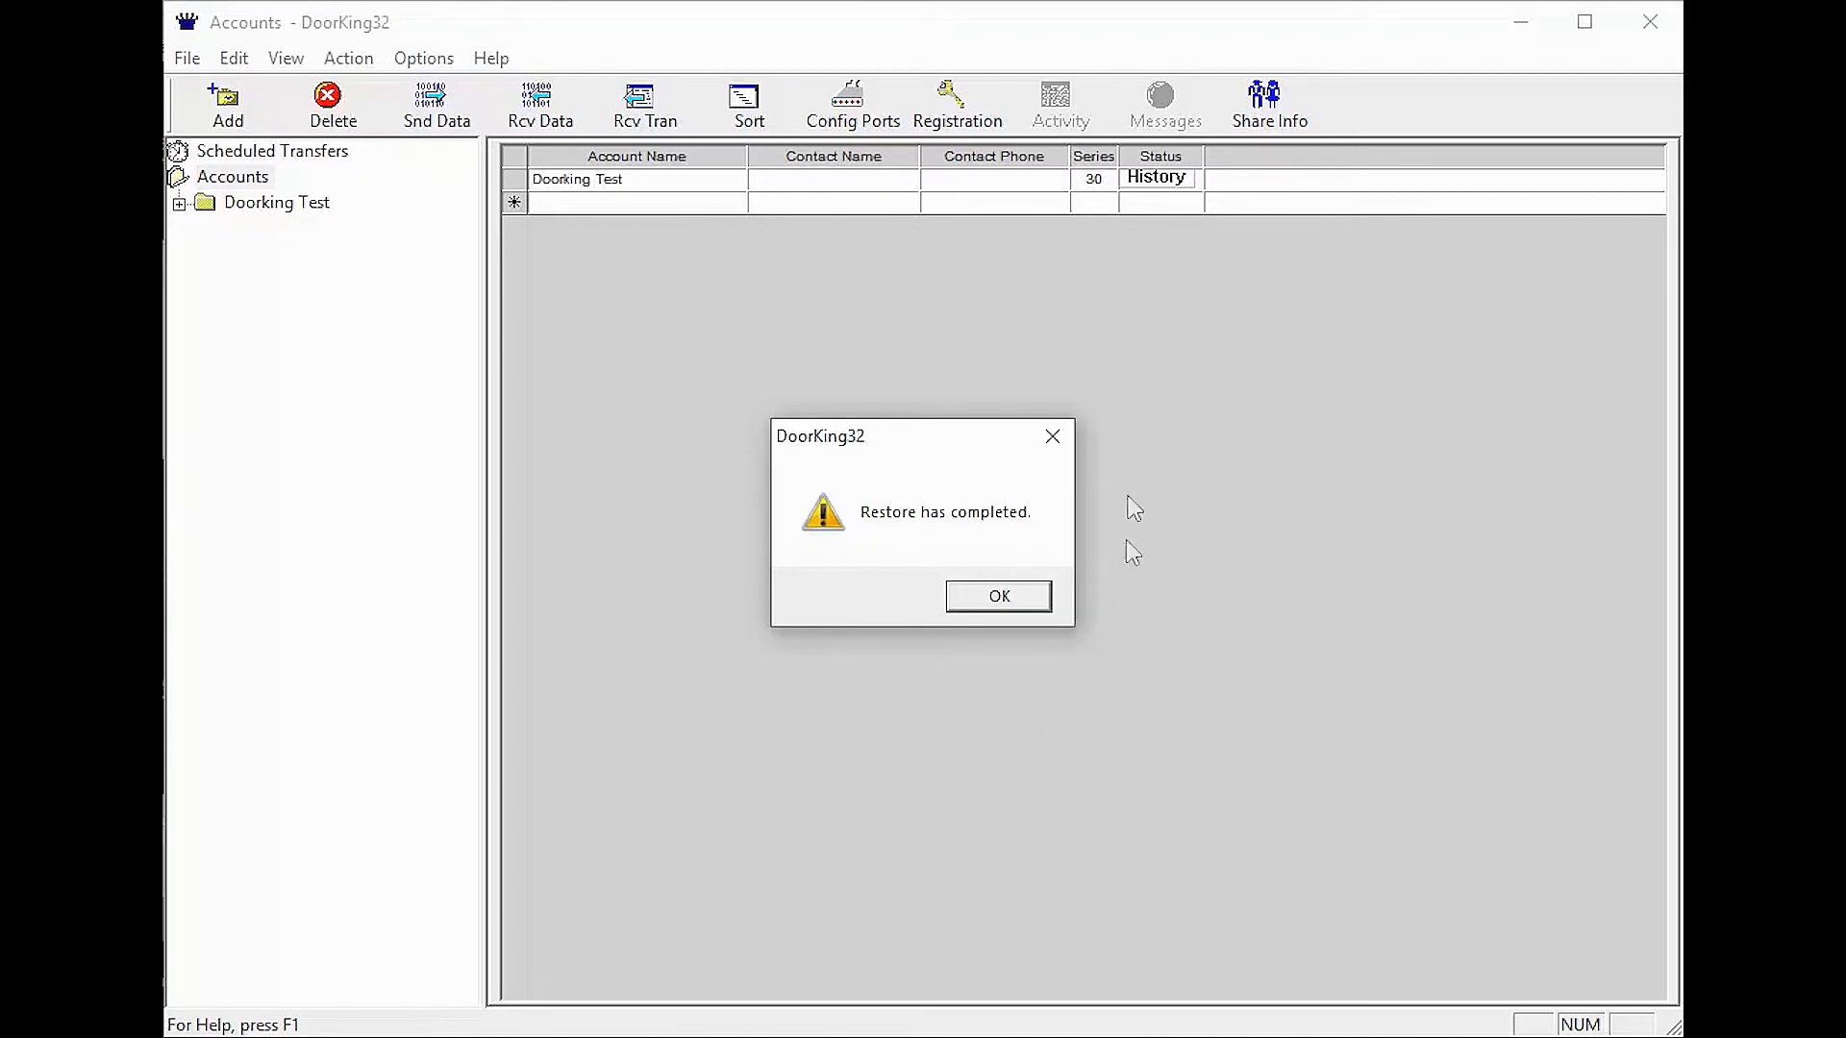
mouse_move(1065, 554)
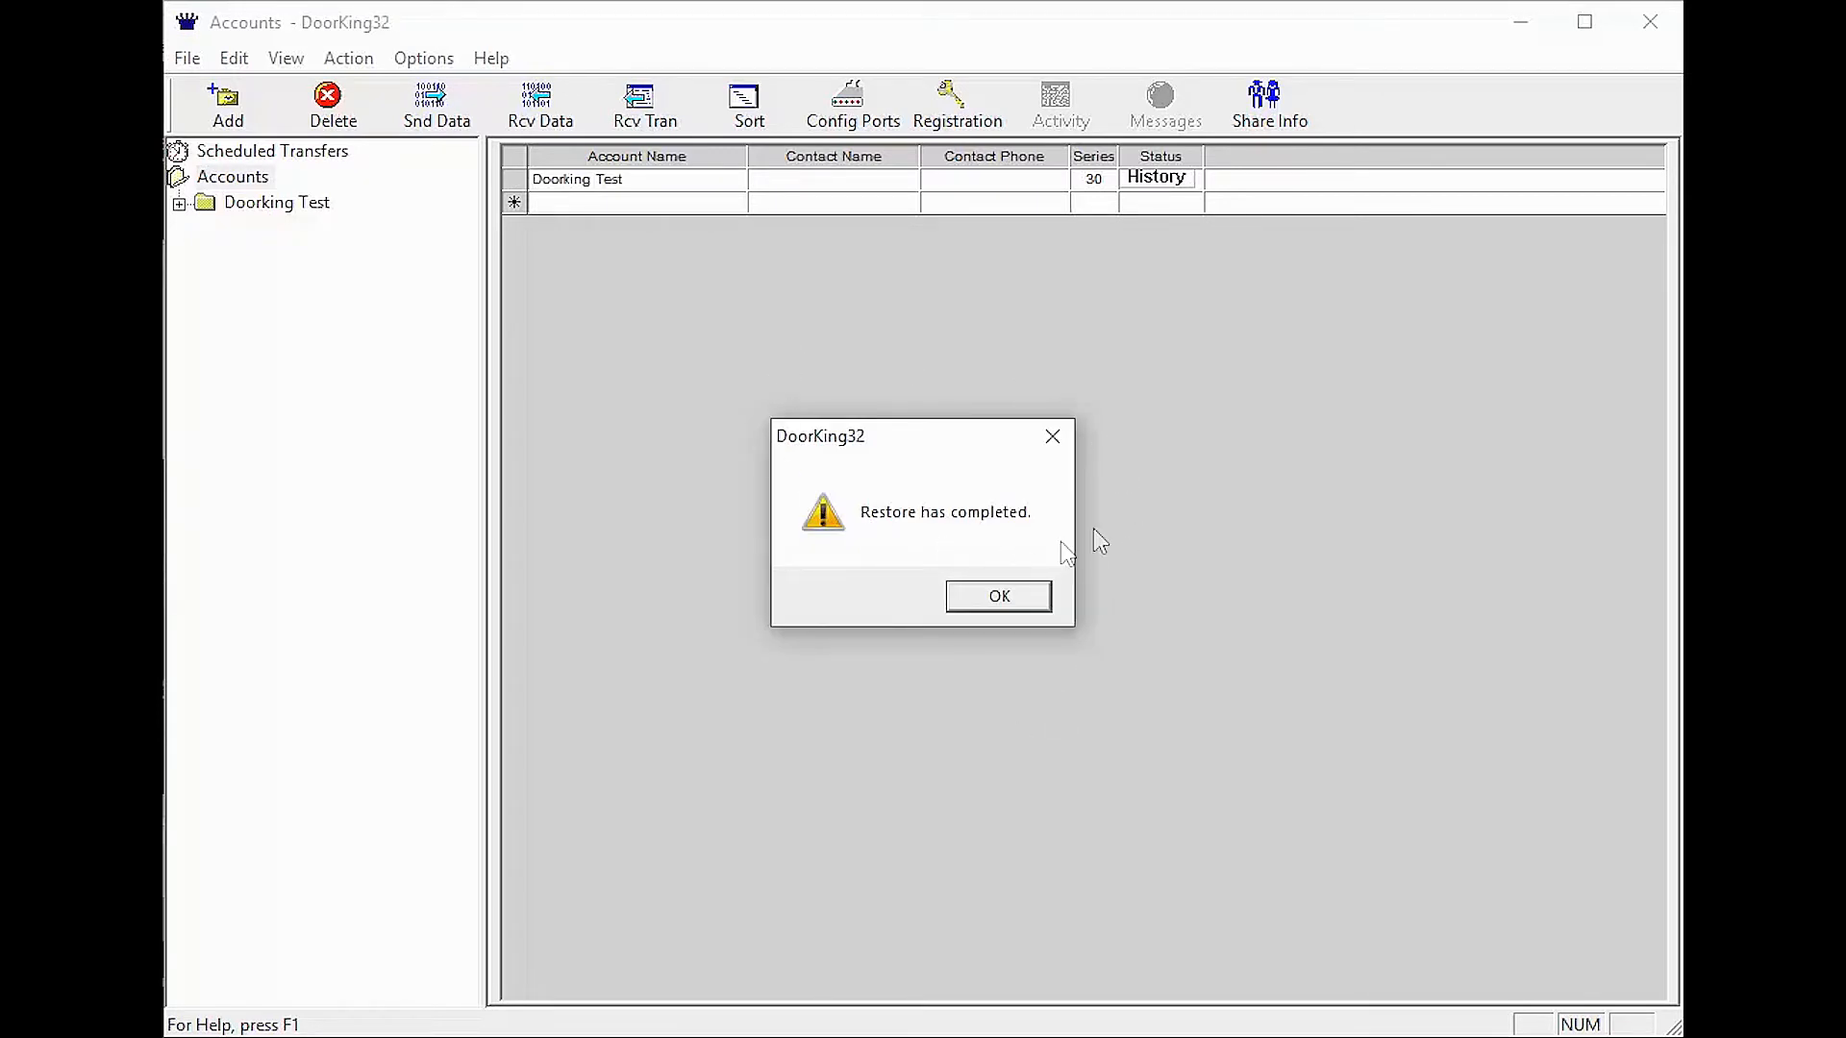
mouse_move(961, 598)
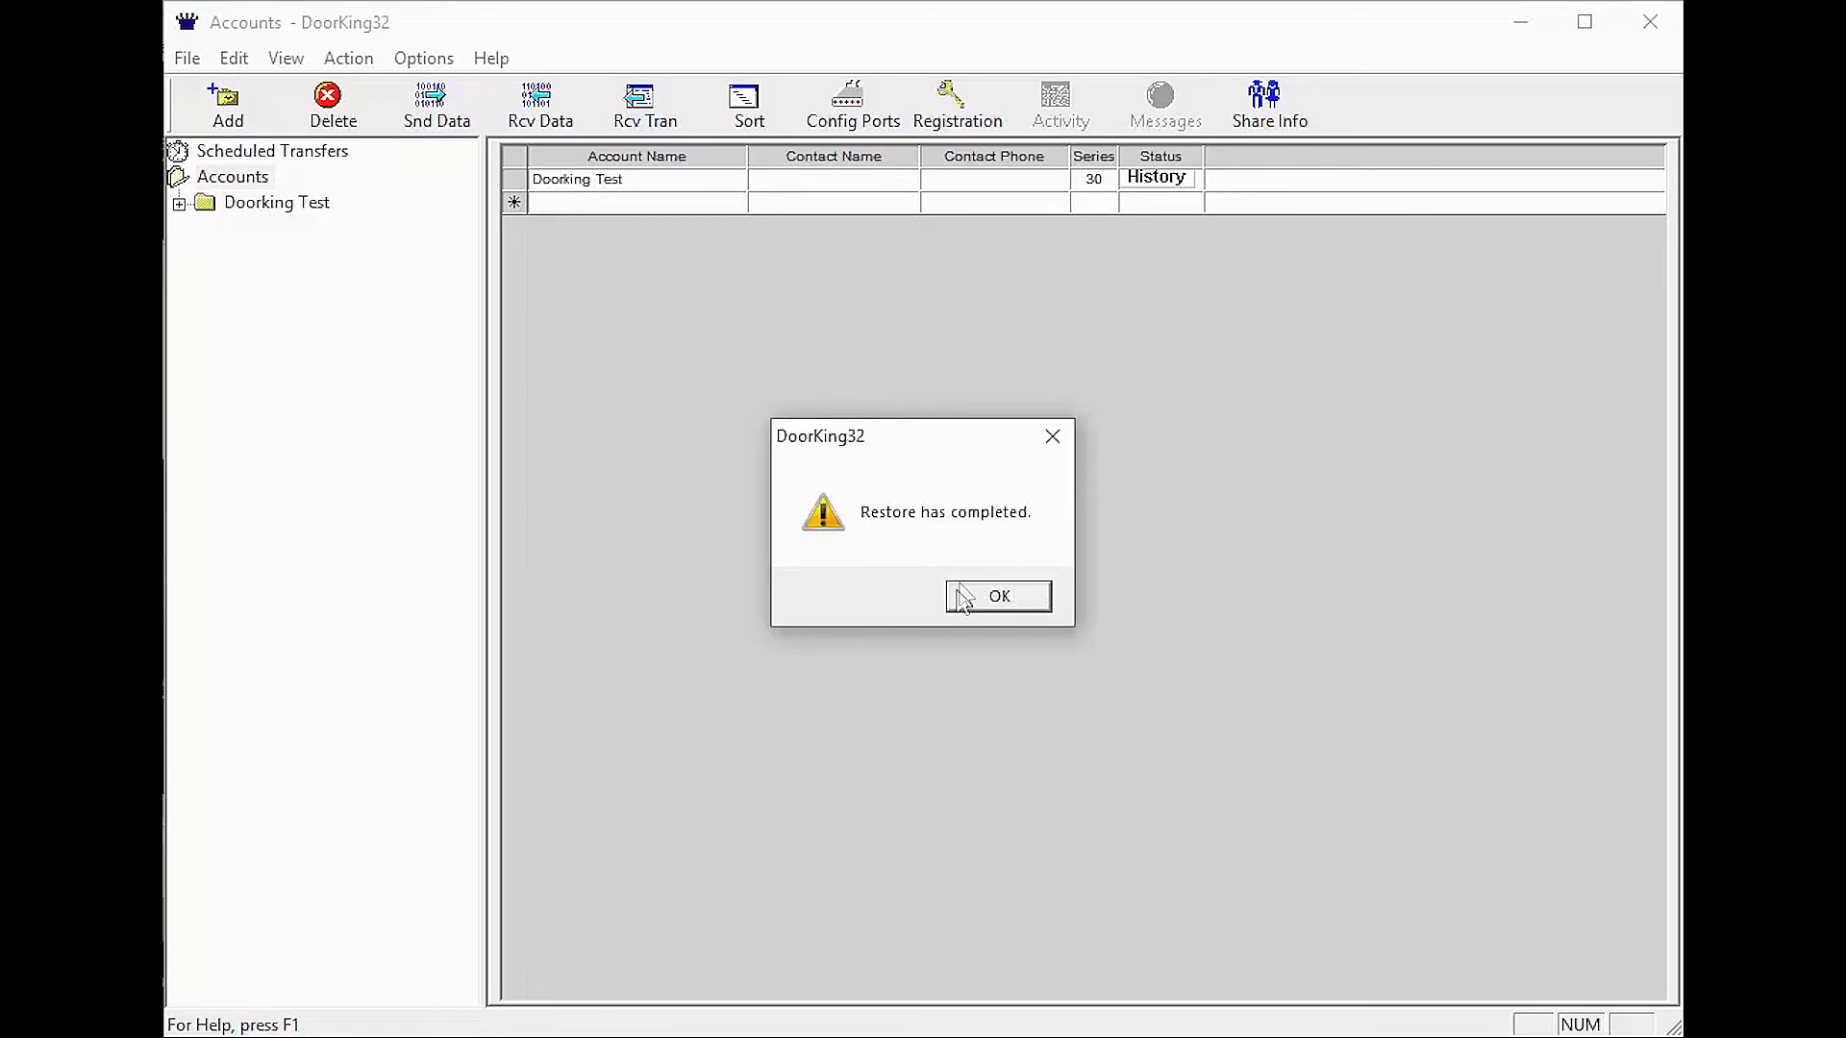
left_click(996, 596)
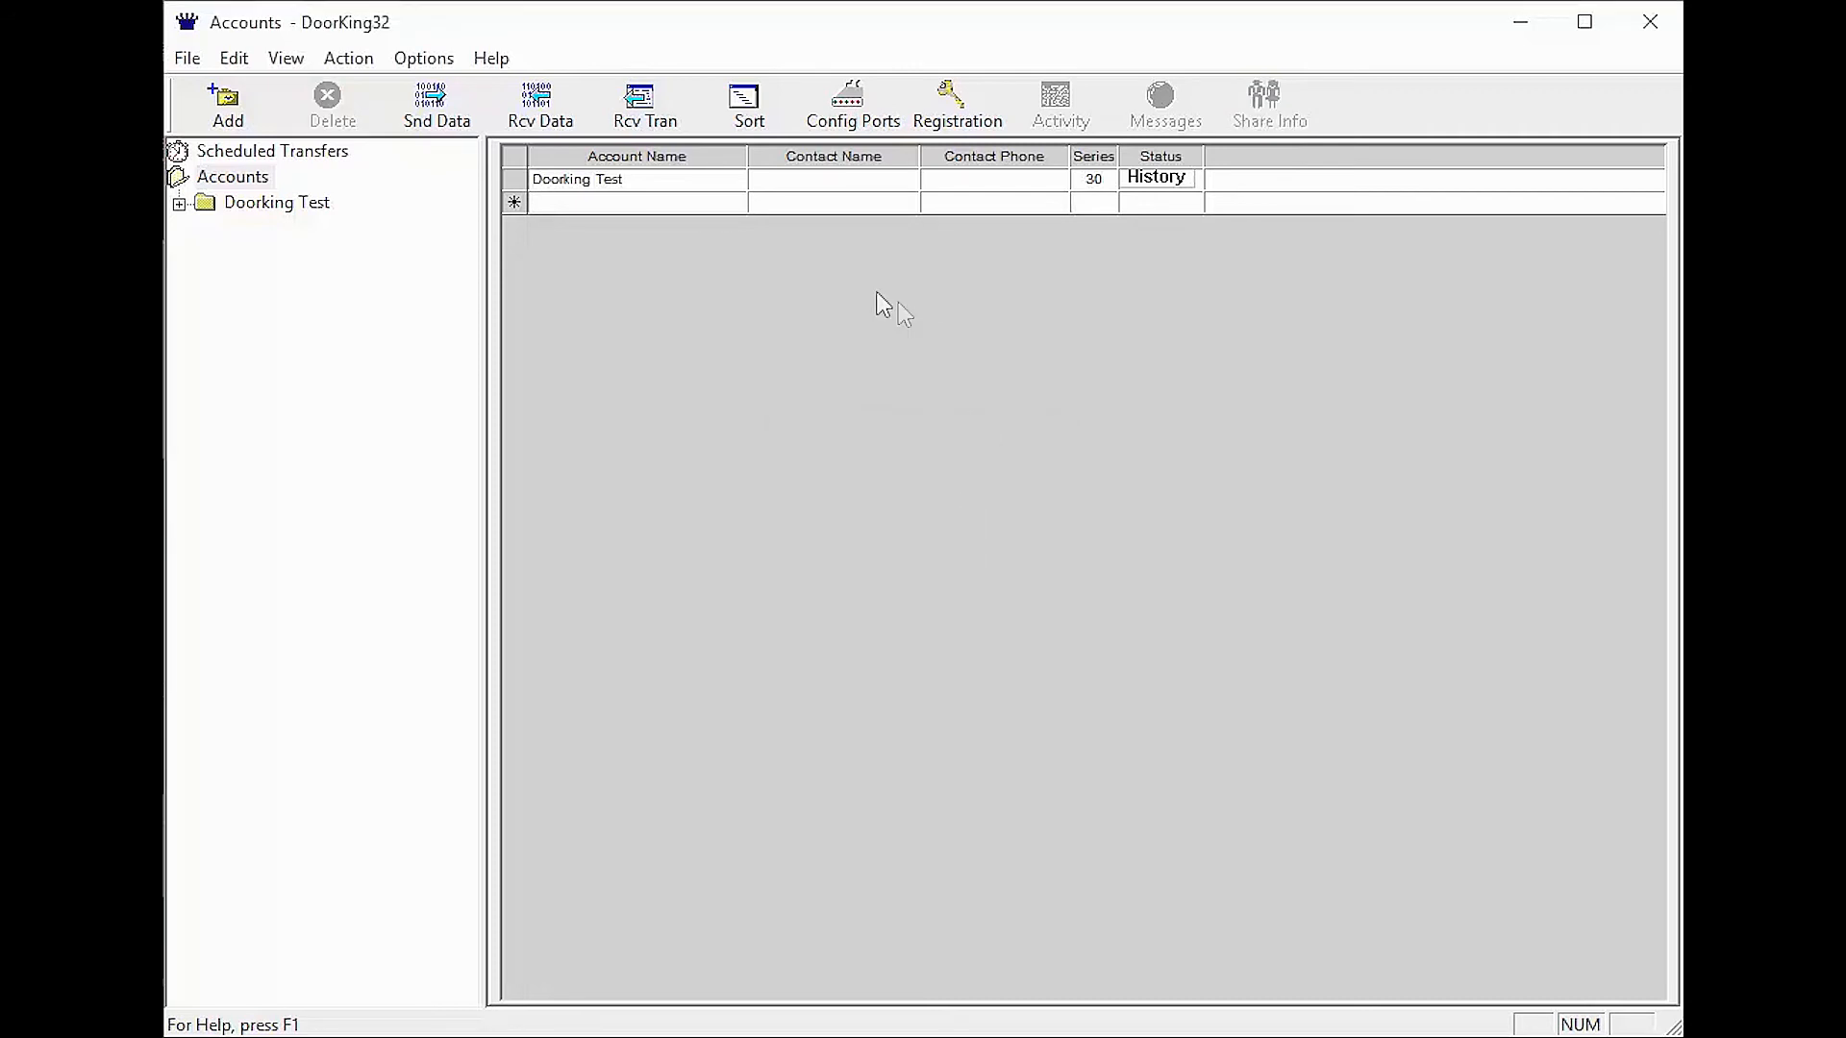
mouse_move(264, 190)
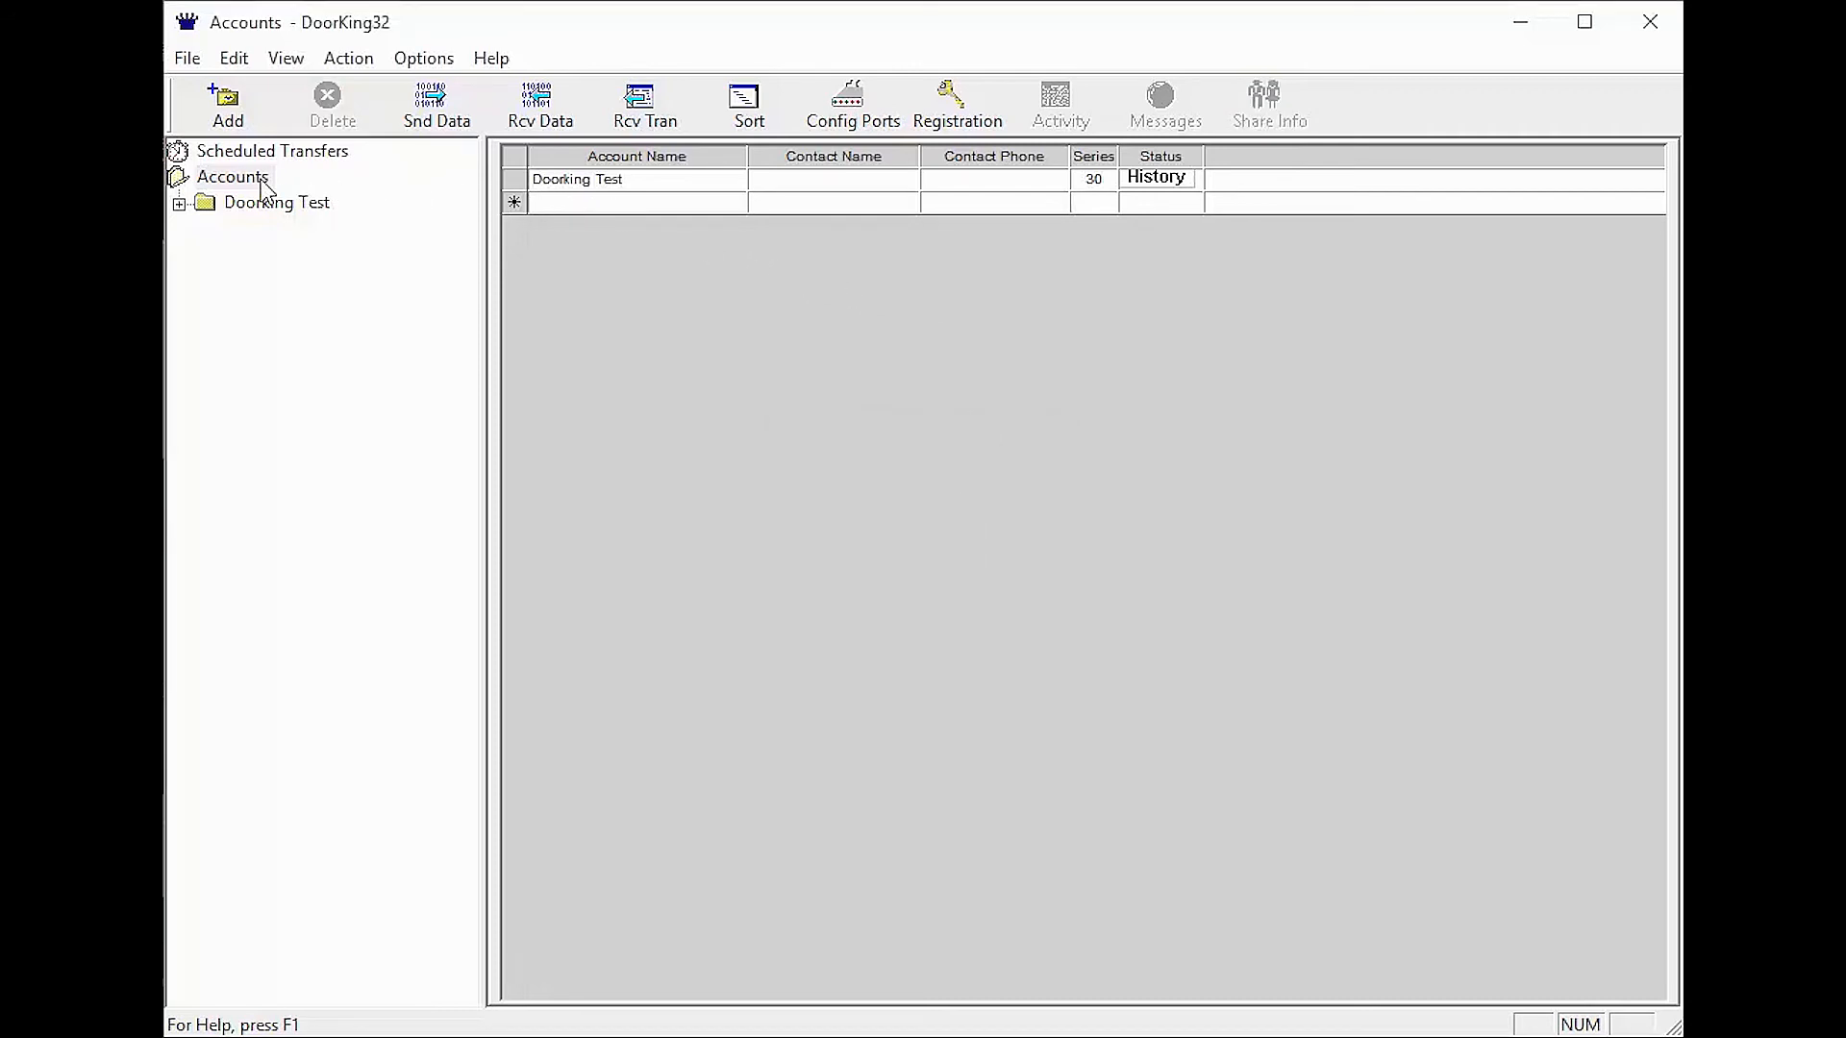